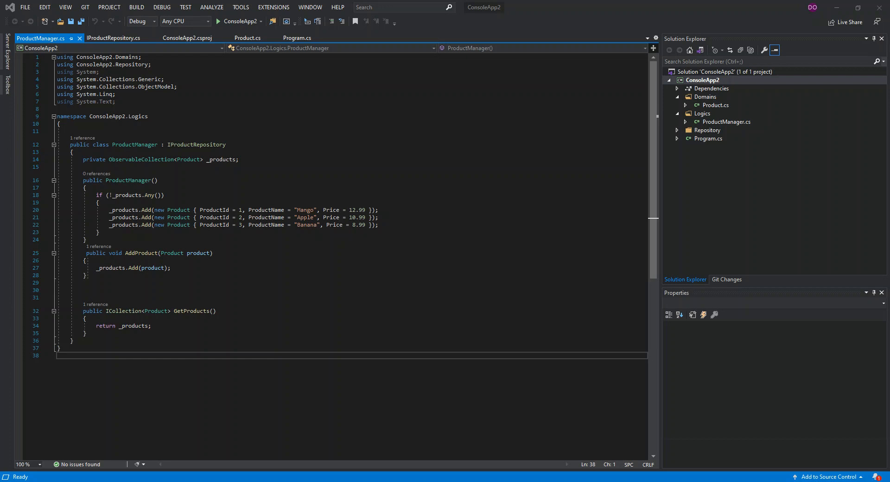
pyautogui.moveTo(314, 184)
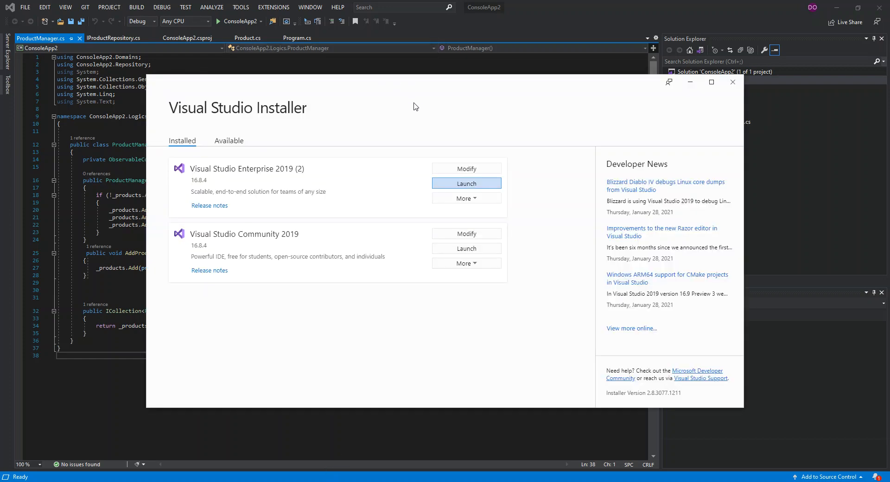
pyautogui.moveTo(382, 91)
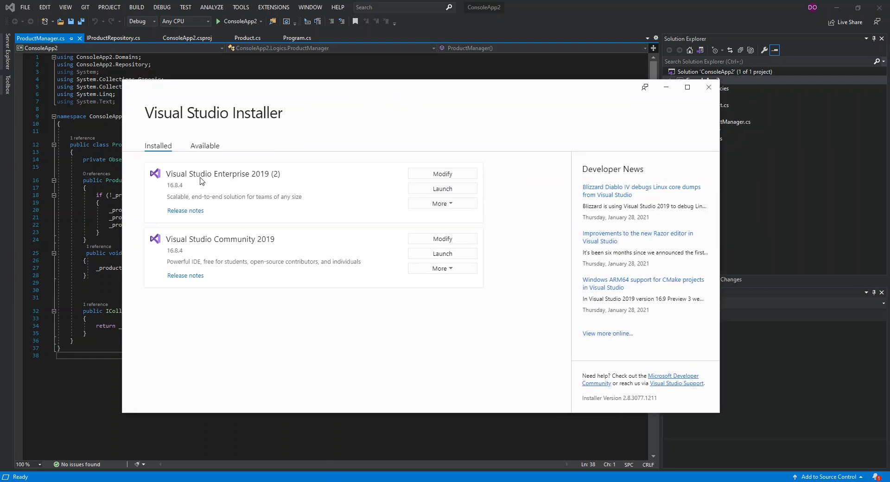
pyautogui.moveTo(235, 168)
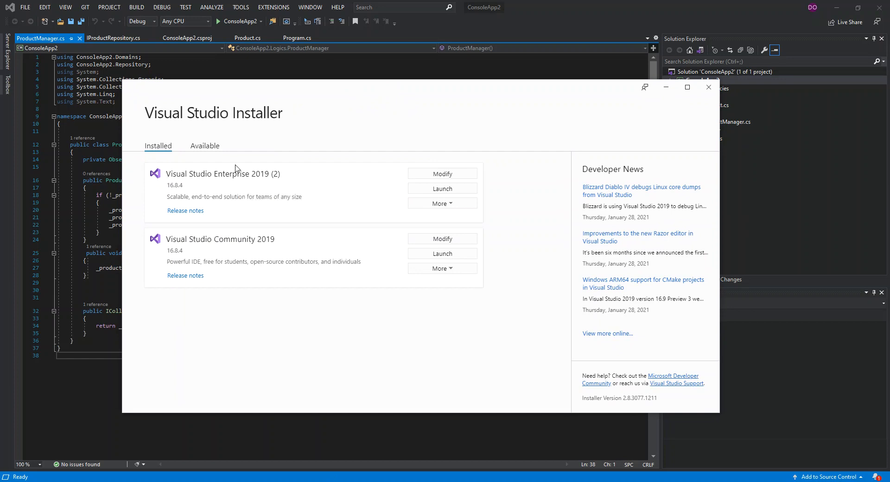
pyautogui.moveTo(246, 149)
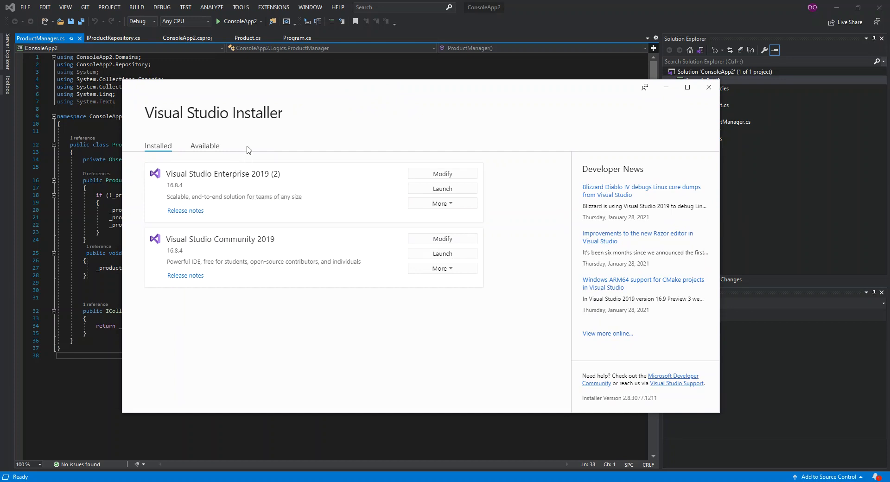
pyautogui.moveTo(199, 179)
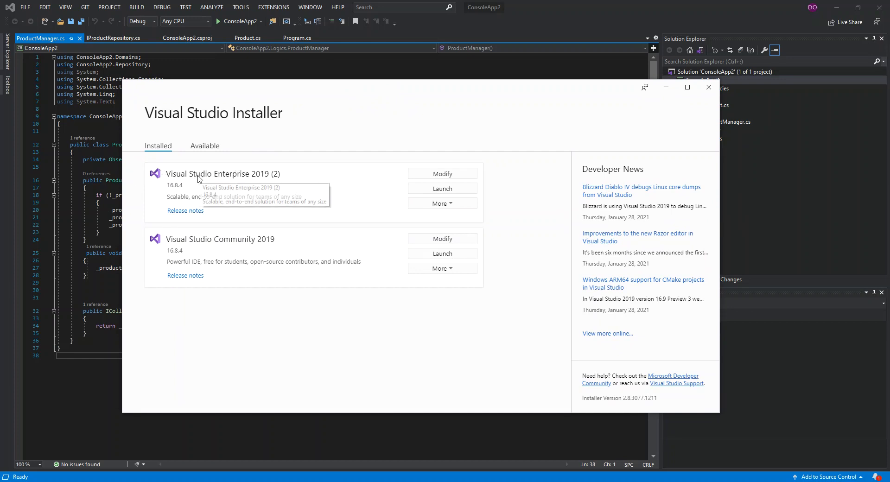
pyautogui.moveTo(255, 179)
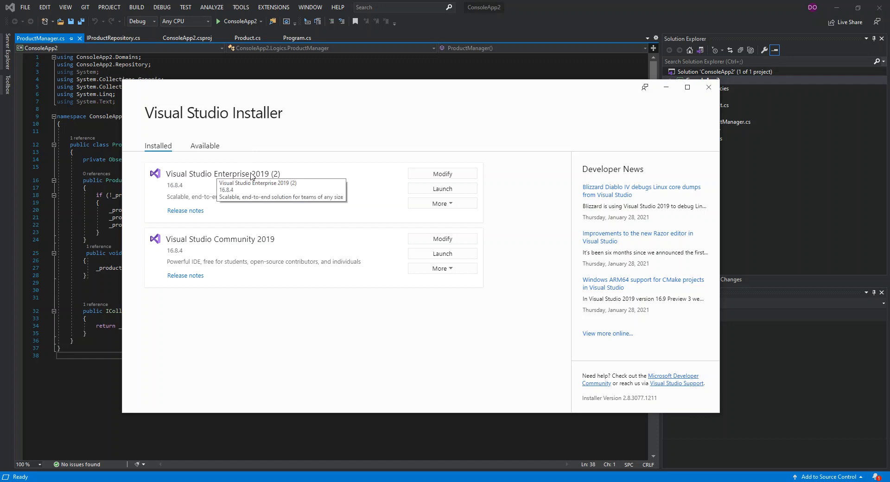
pyautogui.moveTo(443, 174)
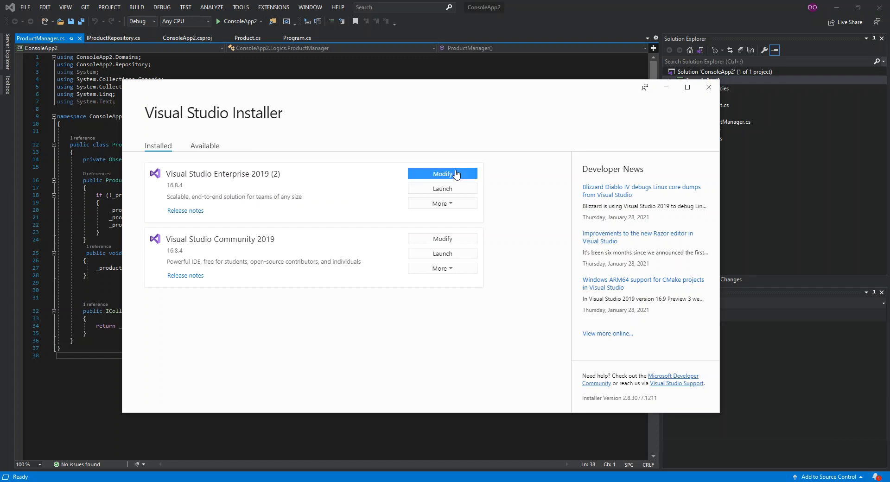
# Confirm Code Map and DGML editor are checked in Enterprise 2019's Individual components.
pyautogui.click(442, 174)
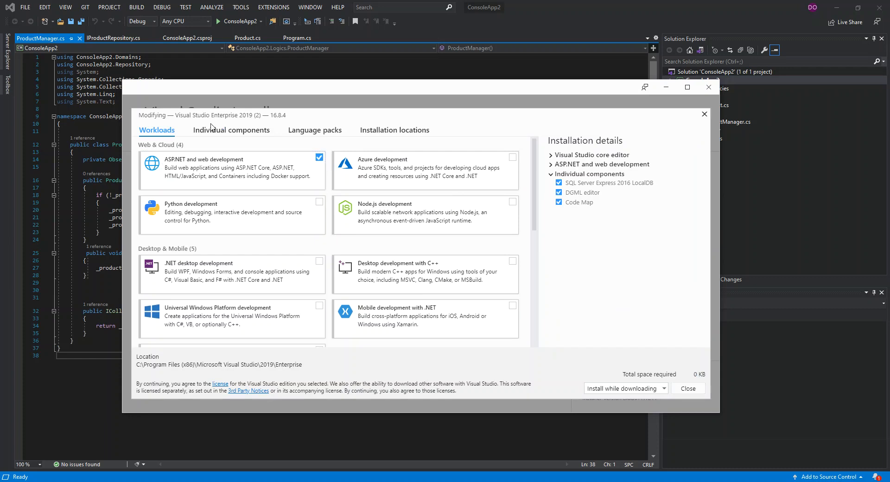
pyautogui.moveTo(231, 129)
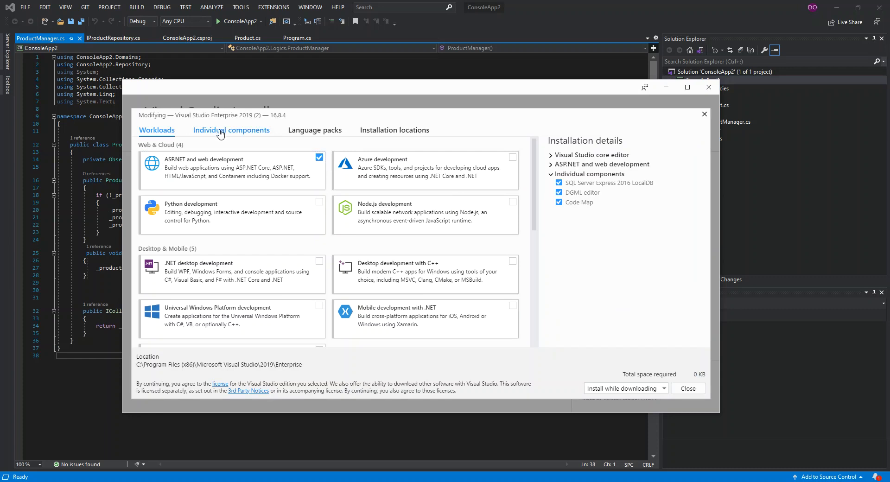
pyautogui.click(231, 129)
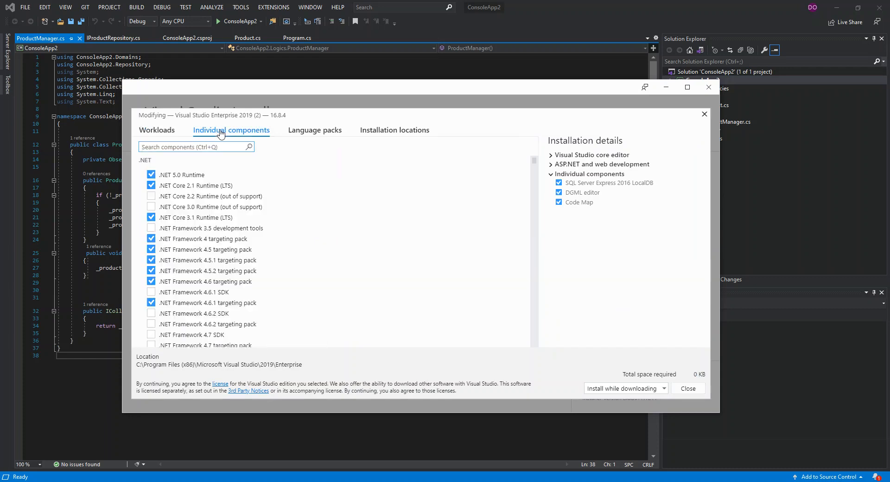
pyautogui.scroll(-3)
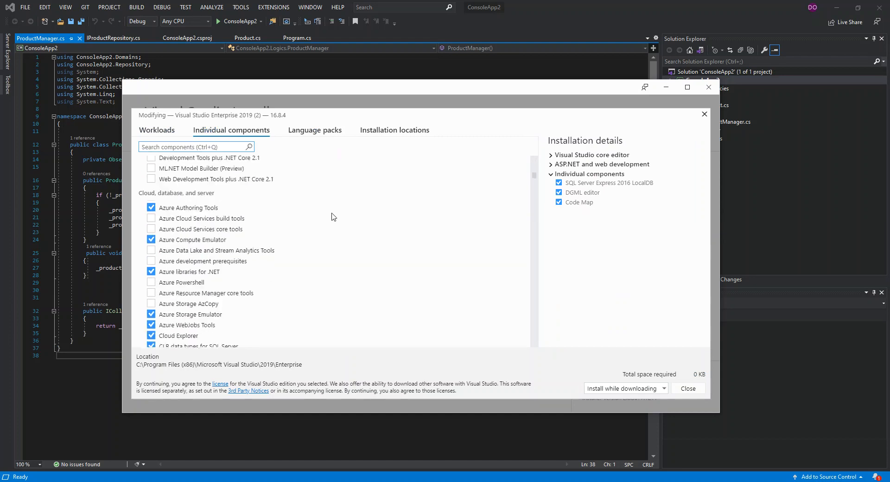
pyautogui.scroll(-3)
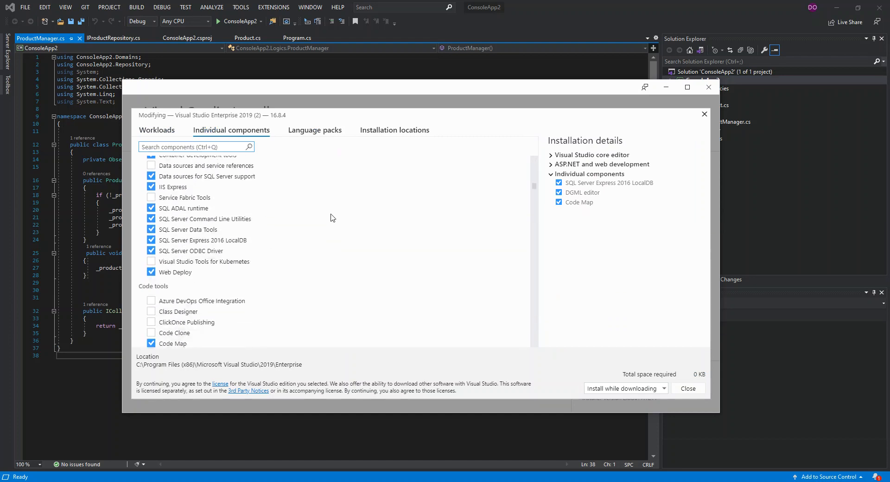
pyautogui.scroll(-3)
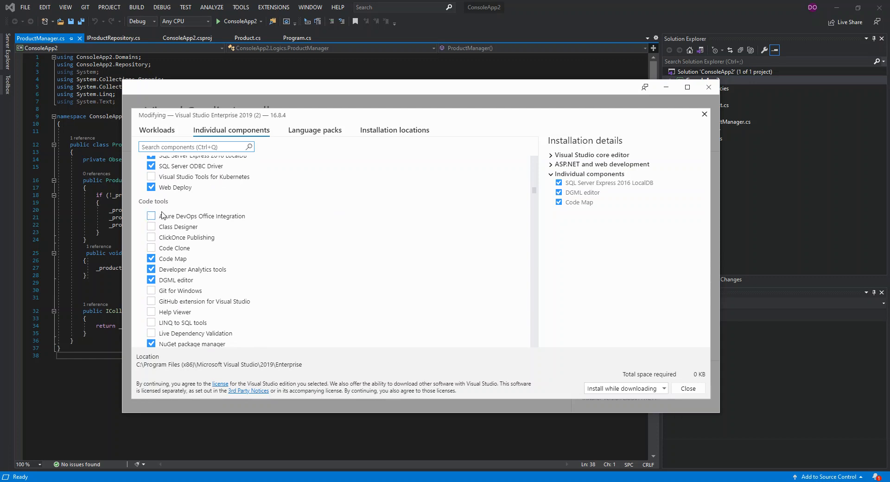
pyautogui.moveTo(131, 266)
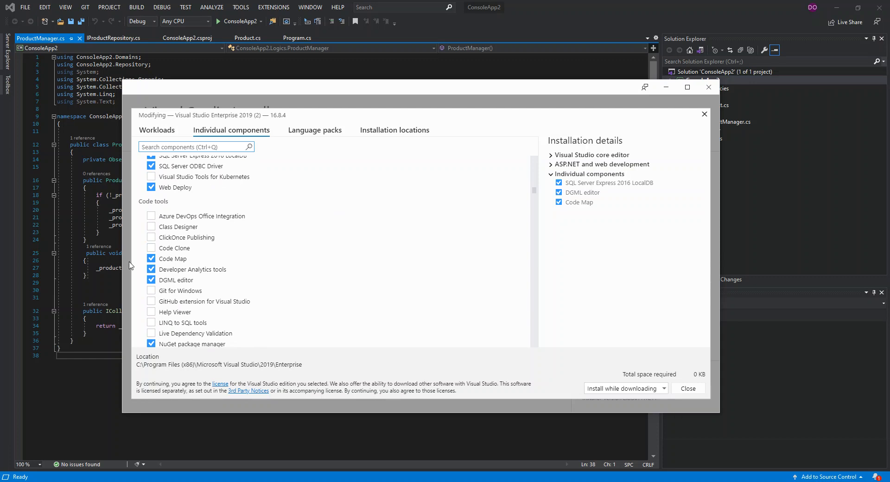
pyautogui.moveTo(167, 263)
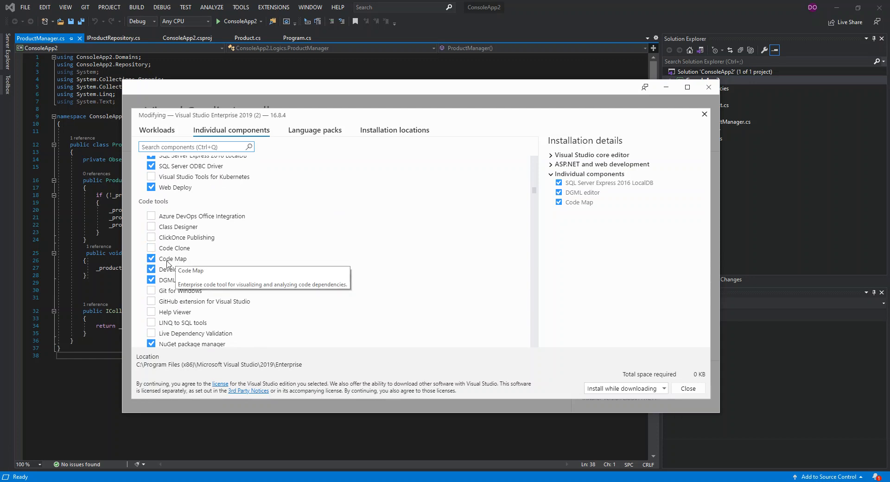
pyautogui.moveTo(161, 283)
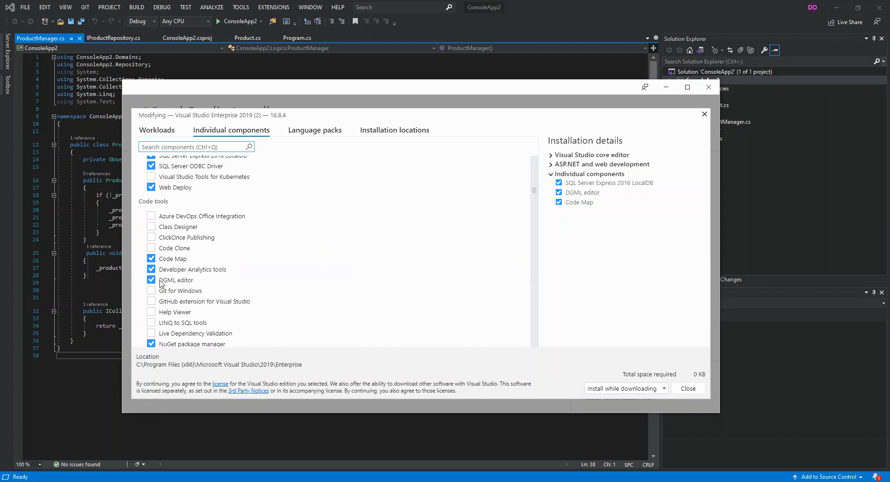
pyautogui.moveTo(198, 290)
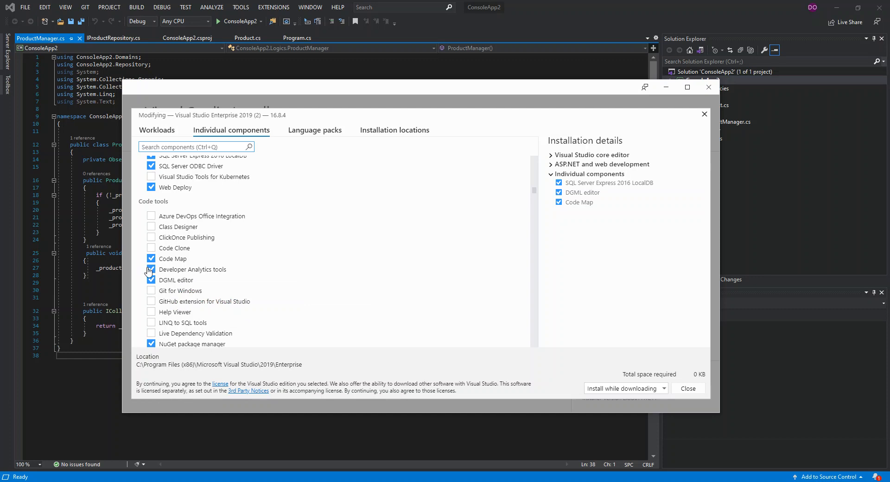
pyautogui.click(151, 269)
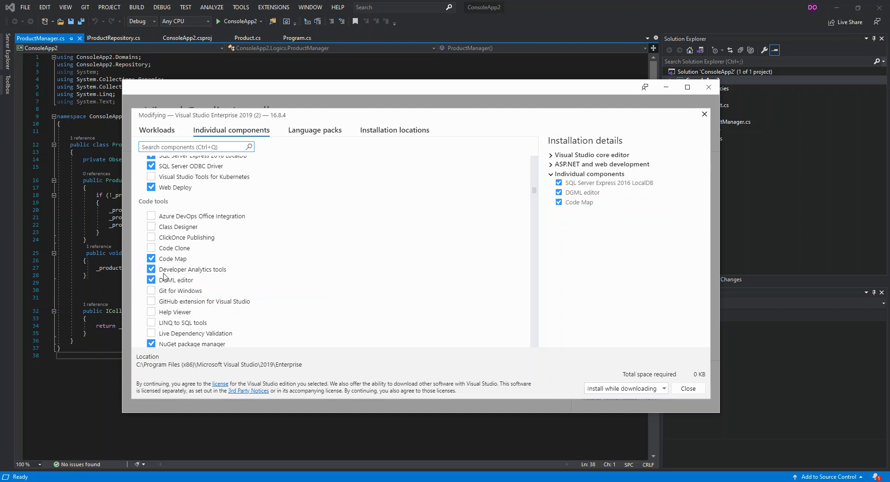
pyautogui.moveTo(668, 332)
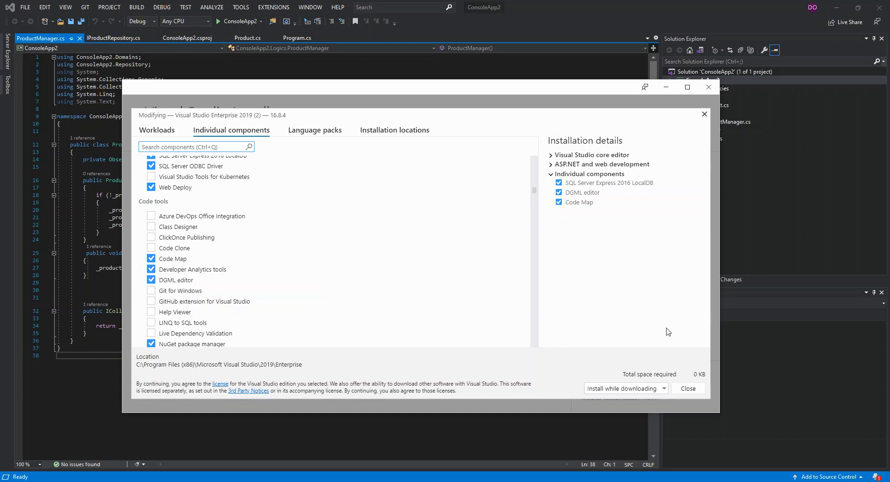
pyautogui.moveTo(630, 154)
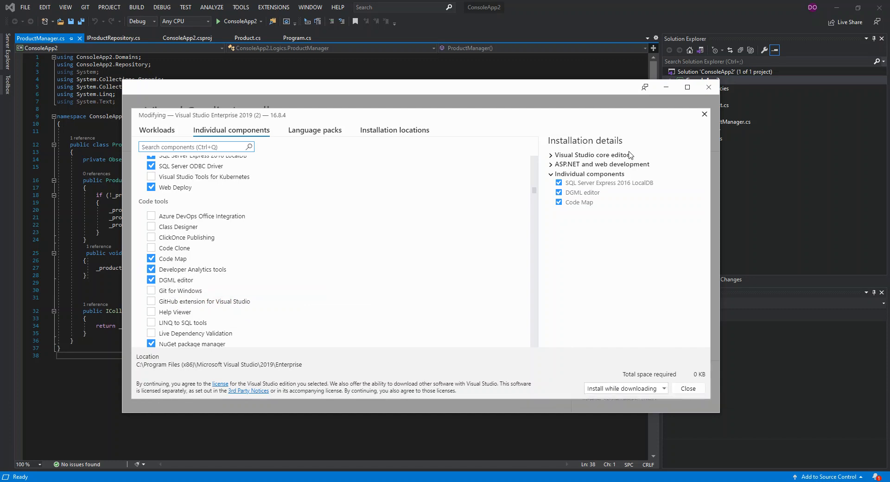
pyautogui.moveTo(705, 114)
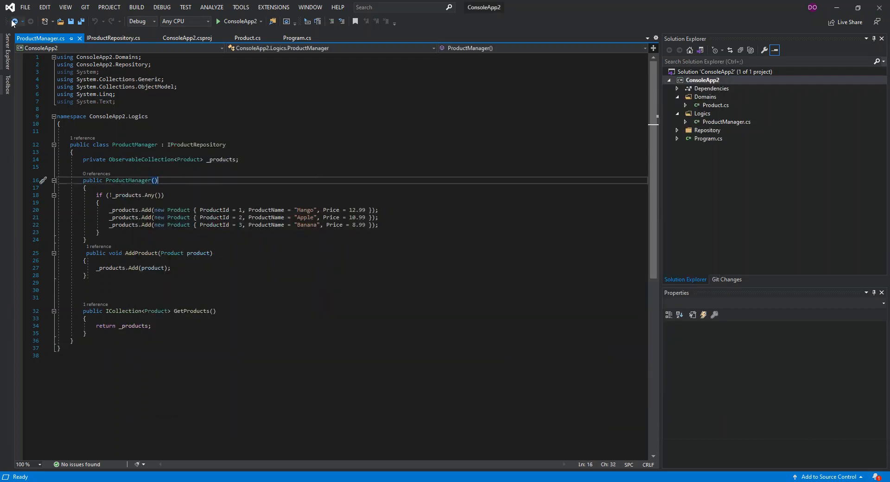
# Bring up the Visual Studio 2019 start window from the File menu.
pyautogui.click(26, 7)
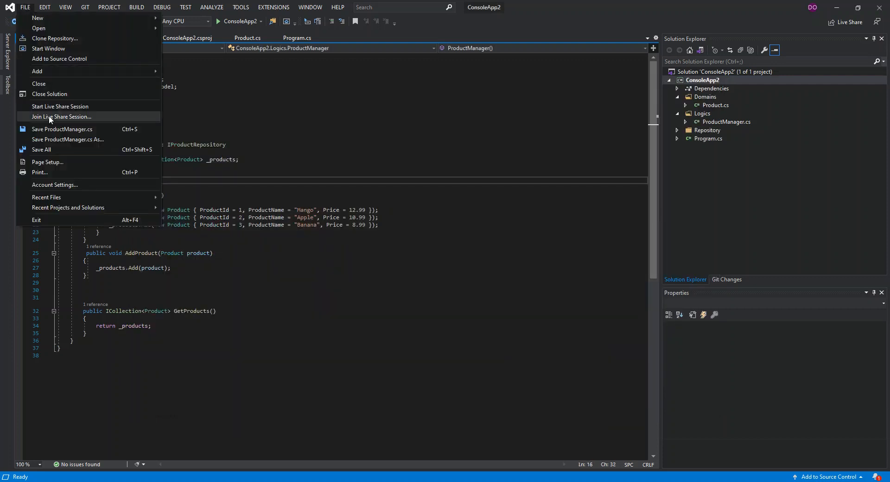
pyautogui.moveTo(38, 83)
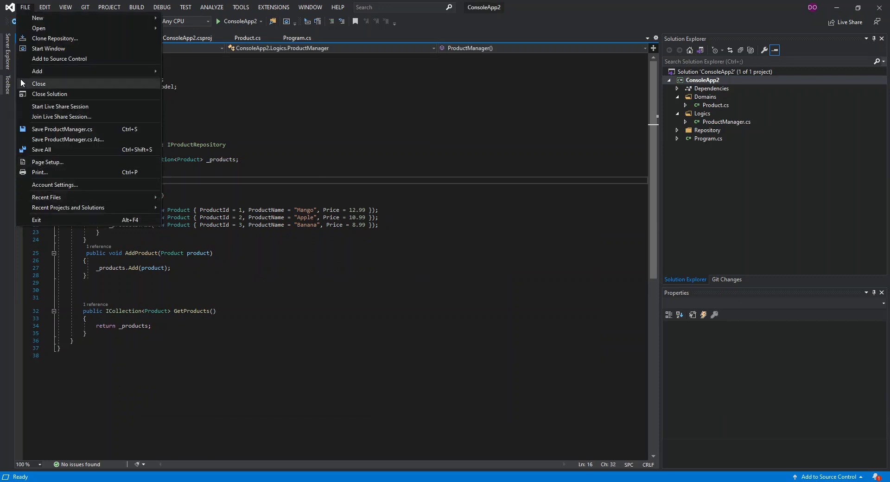
pyautogui.moveTo(49, 48)
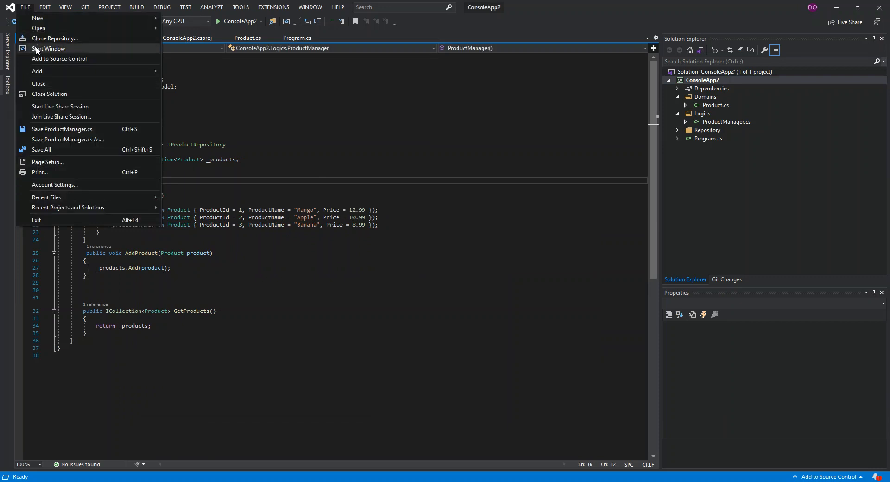
pyautogui.click(48, 48)
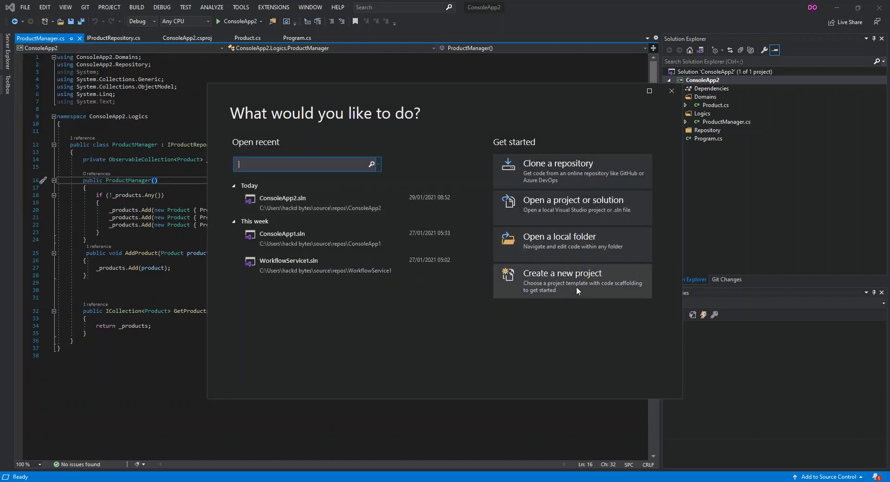
# Begin a new project and filter the template list to C#.
pyautogui.click(562, 279)
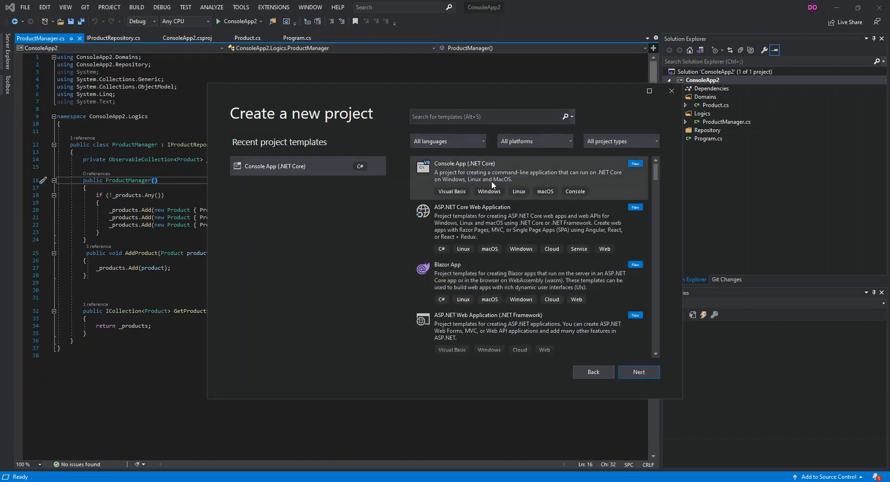
pyautogui.click(448, 141)
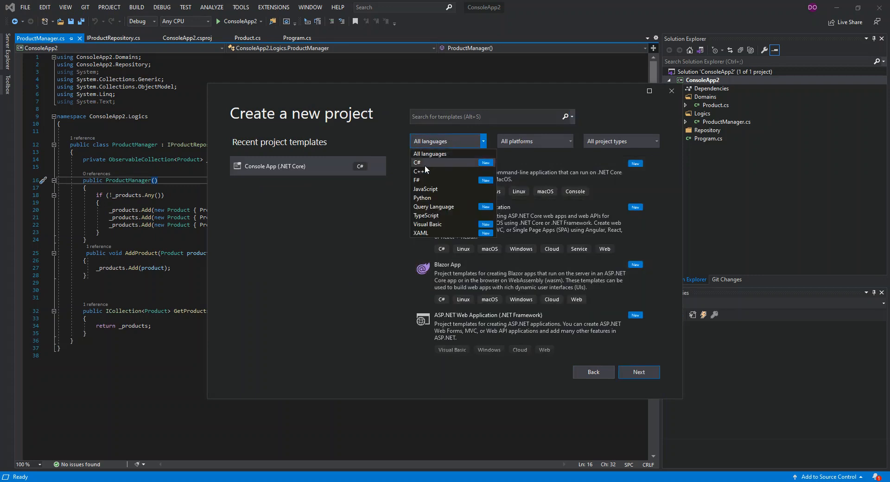
pyautogui.moveTo(425, 164)
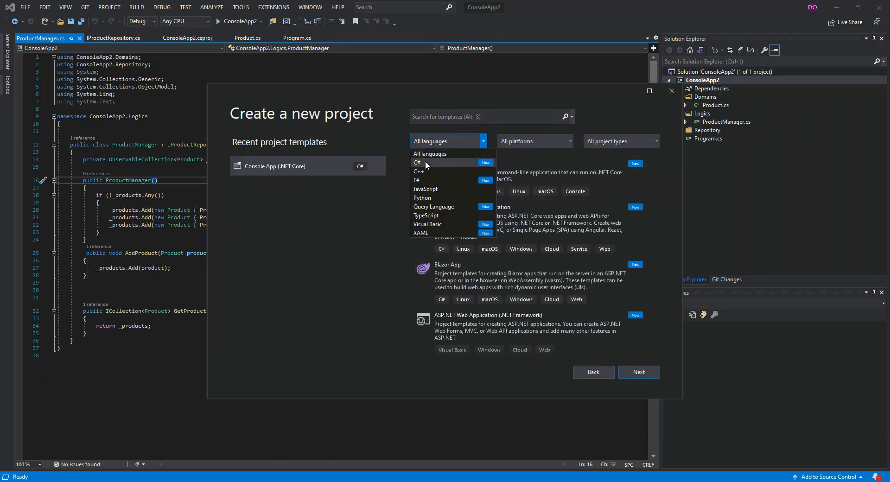
pyautogui.click(417, 163)
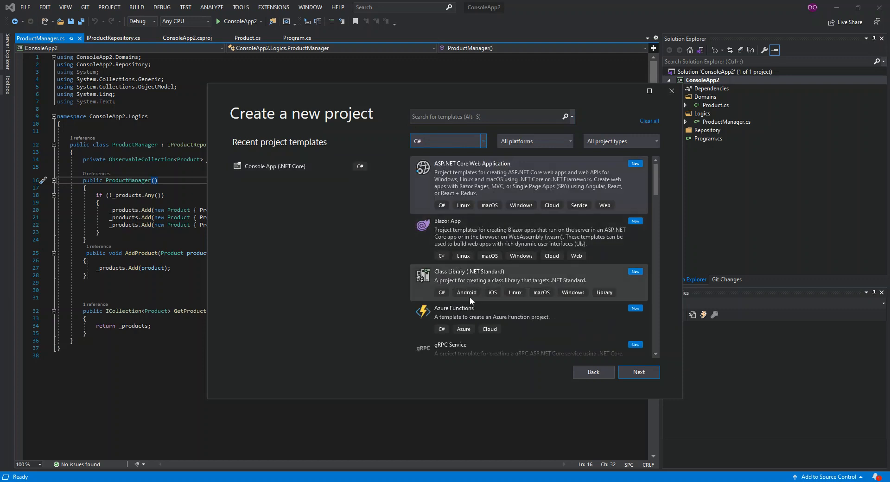
pyautogui.scroll(-3)
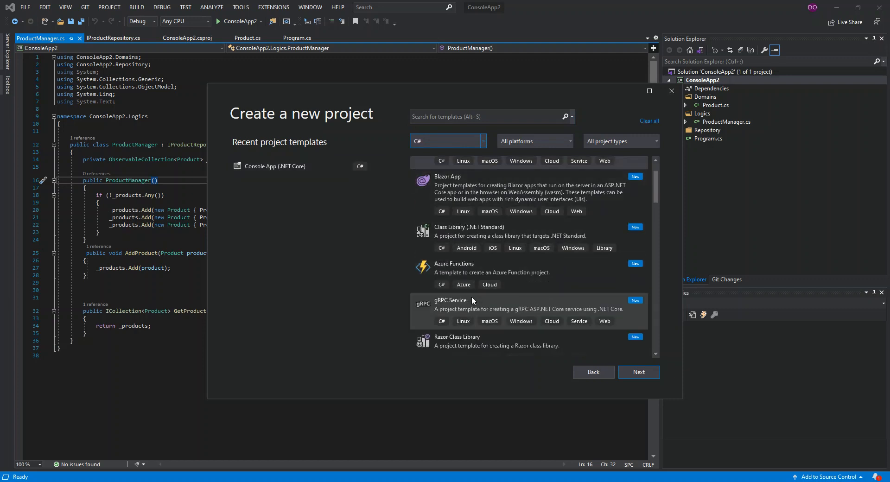
pyautogui.scroll(-3)
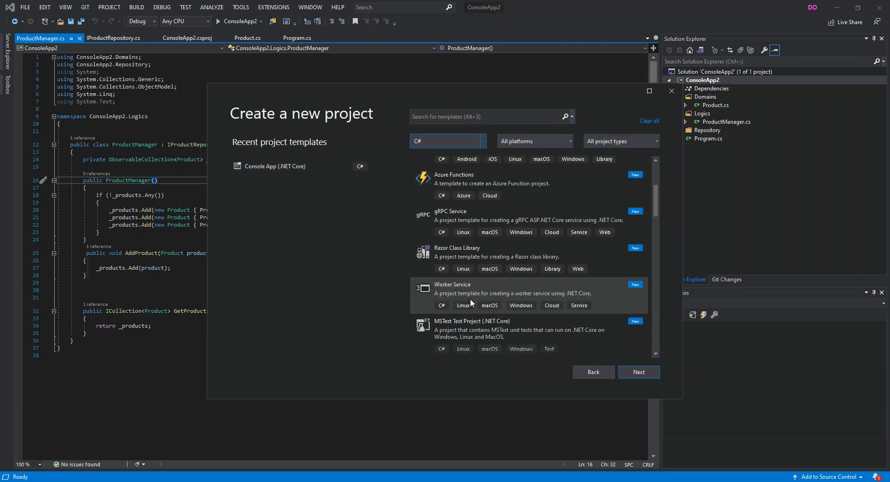
# Search templates for 'console', browse the results, and close without creating a project.
pyautogui.click(491, 117)
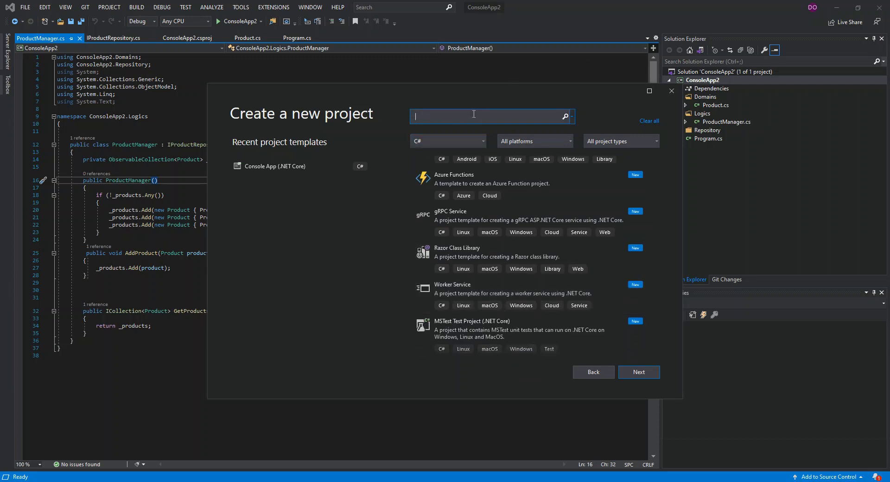
pyautogui.write('con')
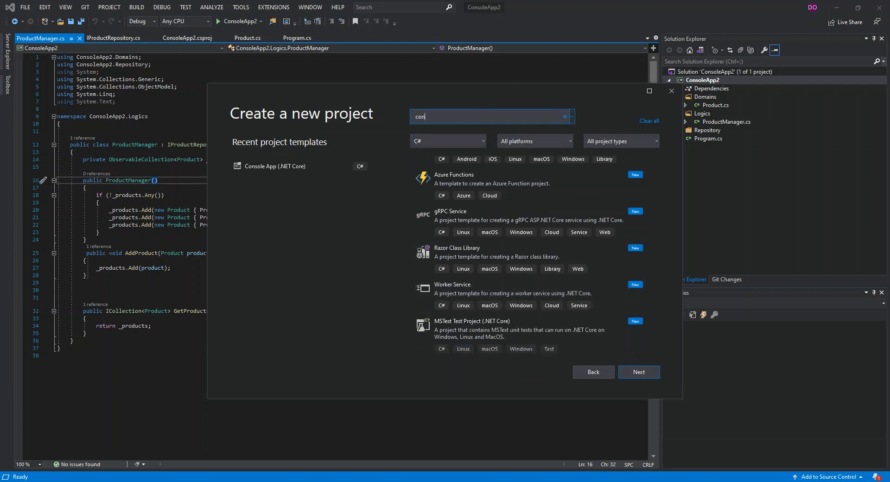
pyautogui.write('sol')
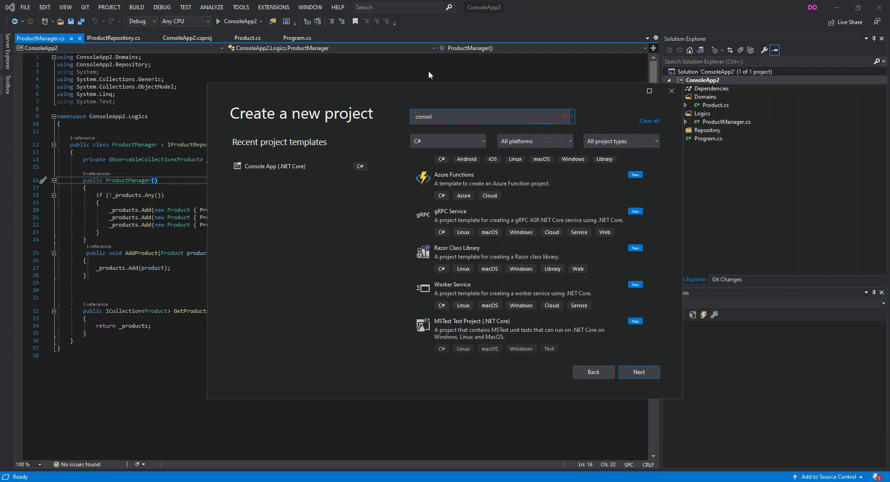
pyautogui.write('e')
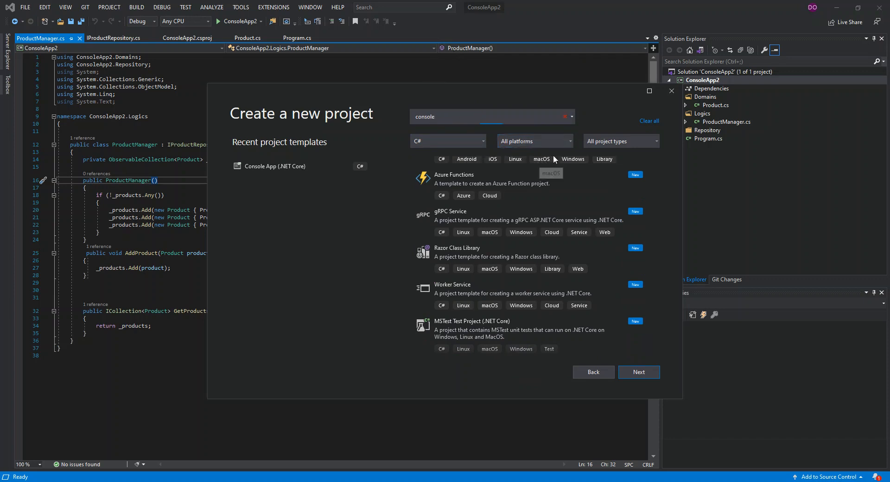
pyautogui.moveTo(574, 159)
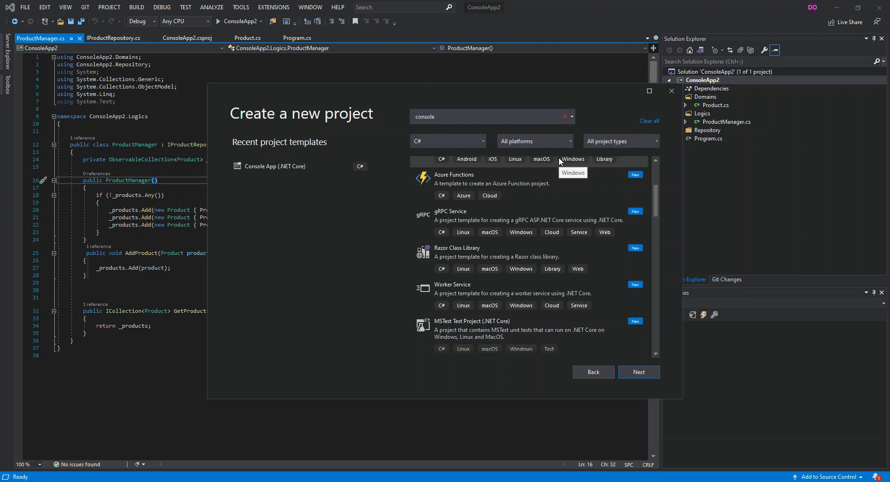
pyautogui.click(619, 141)
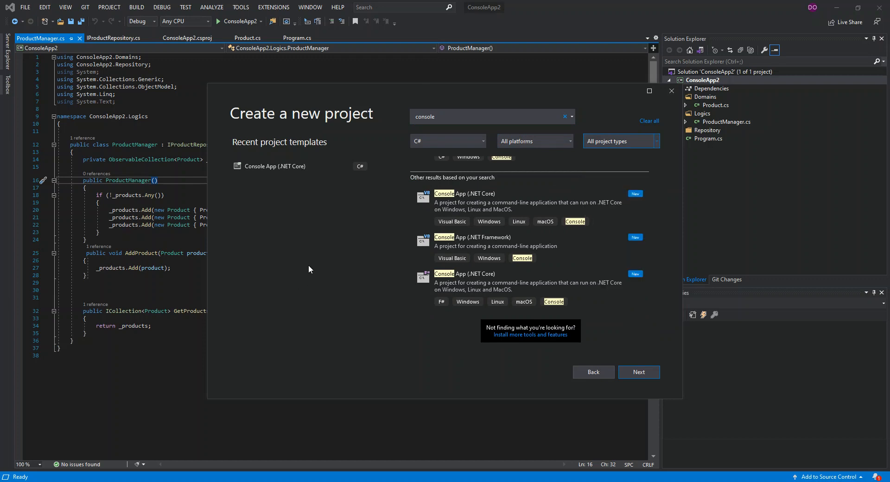
pyautogui.moveTo(309, 242)
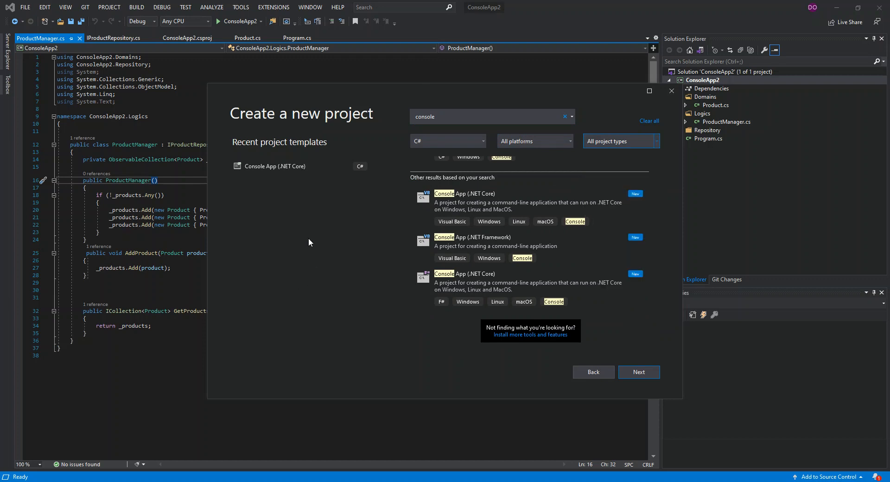
pyautogui.click(296, 166)
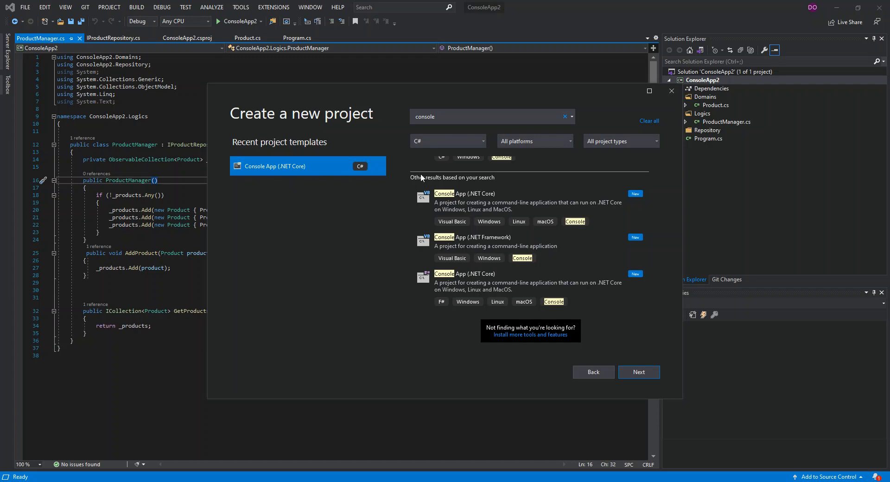
pyautogui.moveTo(725, 355)
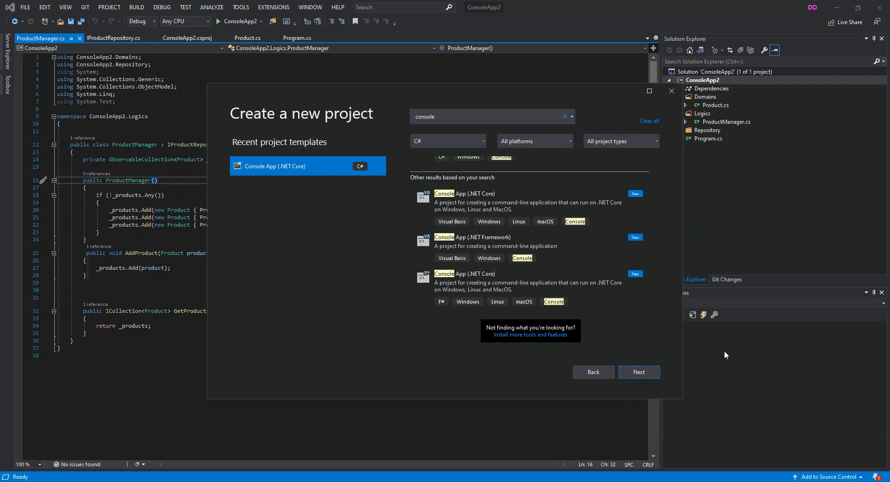
pyautogui.moveTo(315, 210)
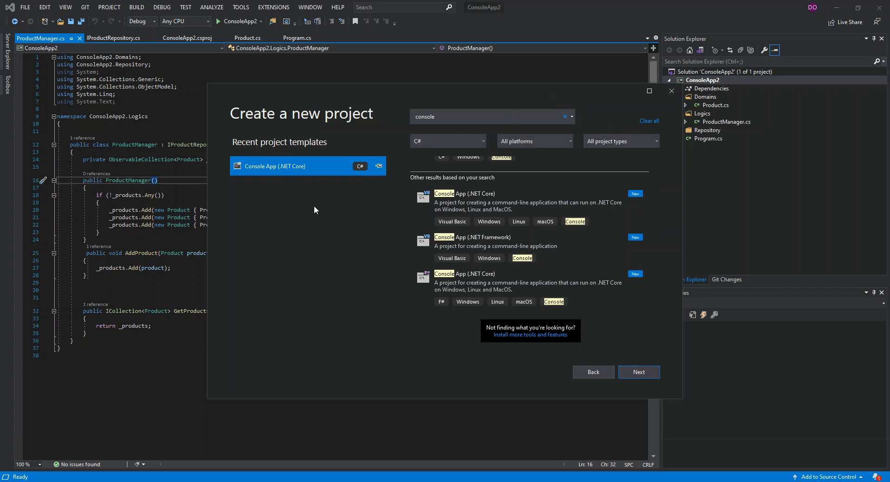
pyautogui.moveTo(672, 91)
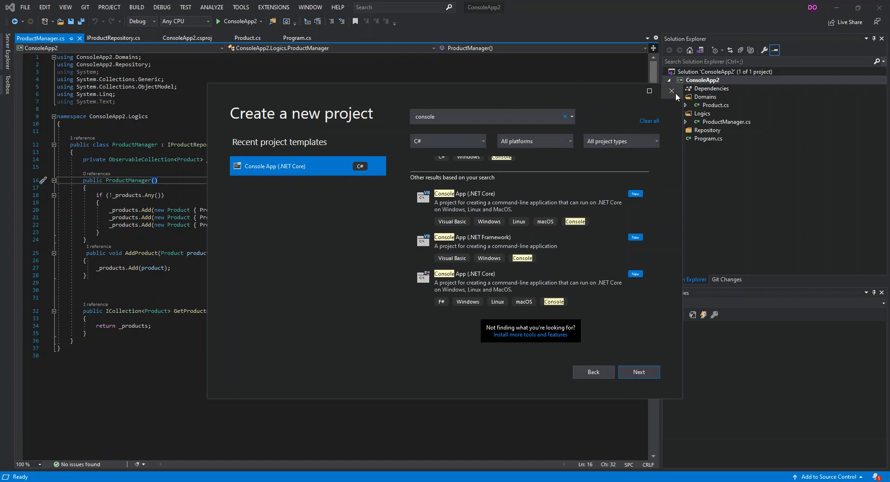
pyautogui.click(672, 90)
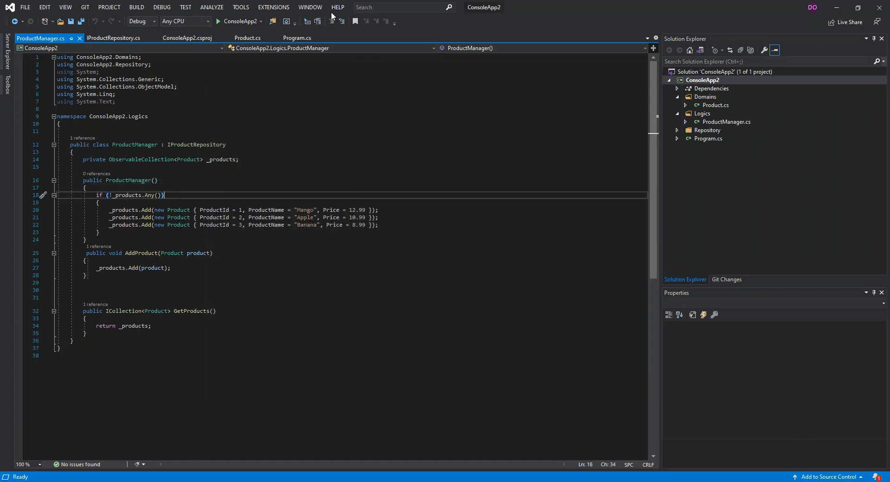
# Collapse the Domains and Logics folders, then re-expand Domains to reach Product.cs.
pyautogui.click(367, 188)
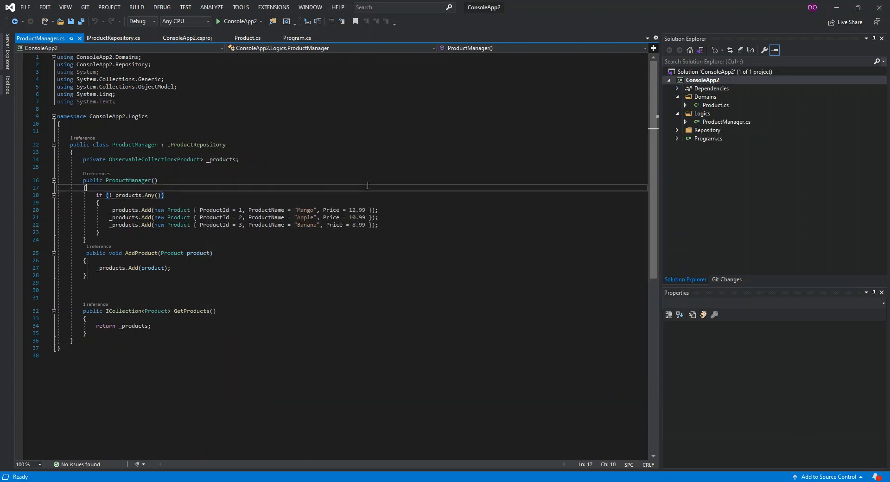
pyautogui.click(703, 79)
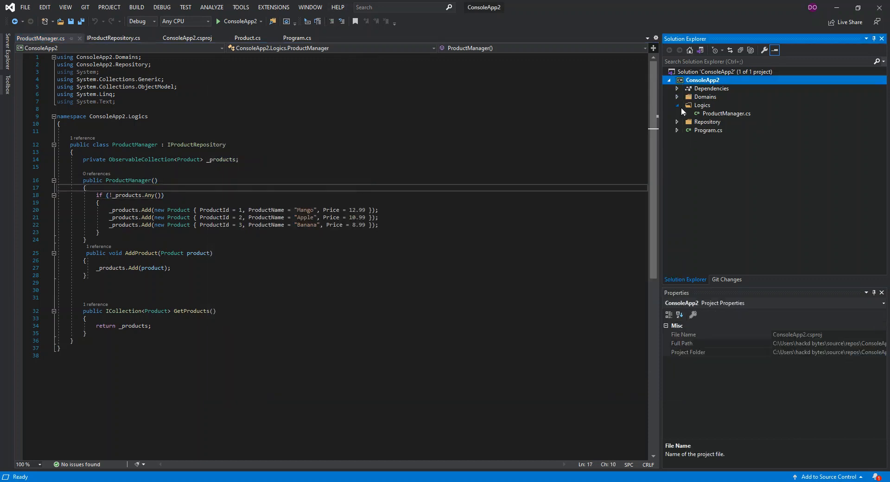
pyautogui.click(678, 106)
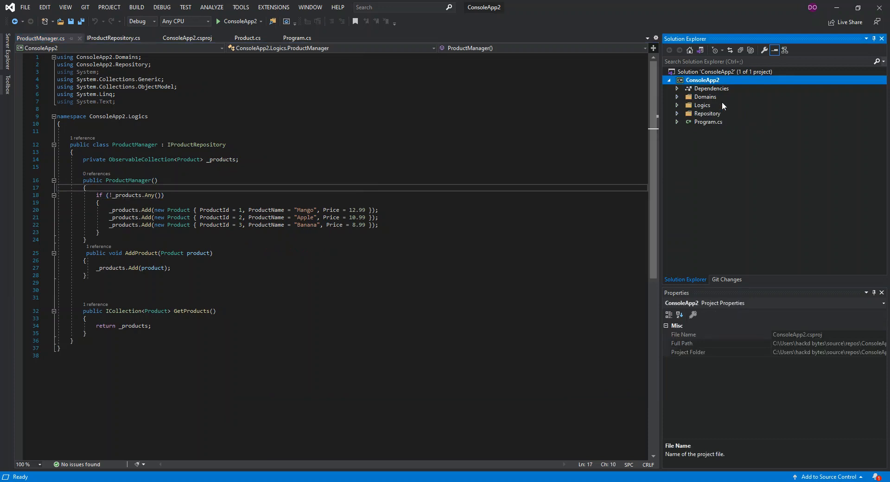
pyautogui.moveTo(707, 97)
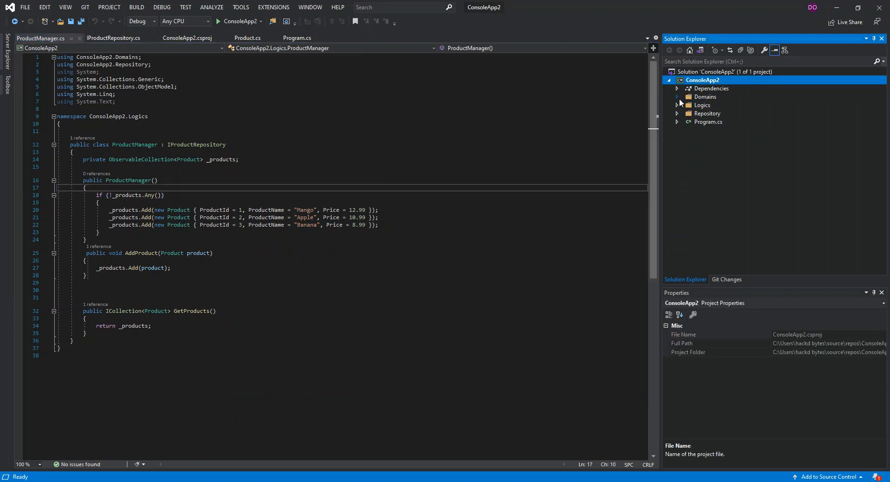
pyautogui.click(703, 113)
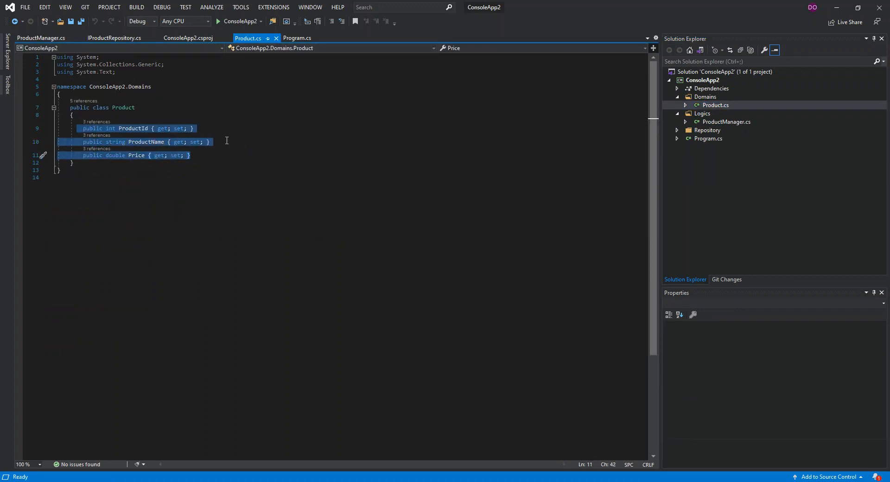
pyautogui.moveTo(130, 136)
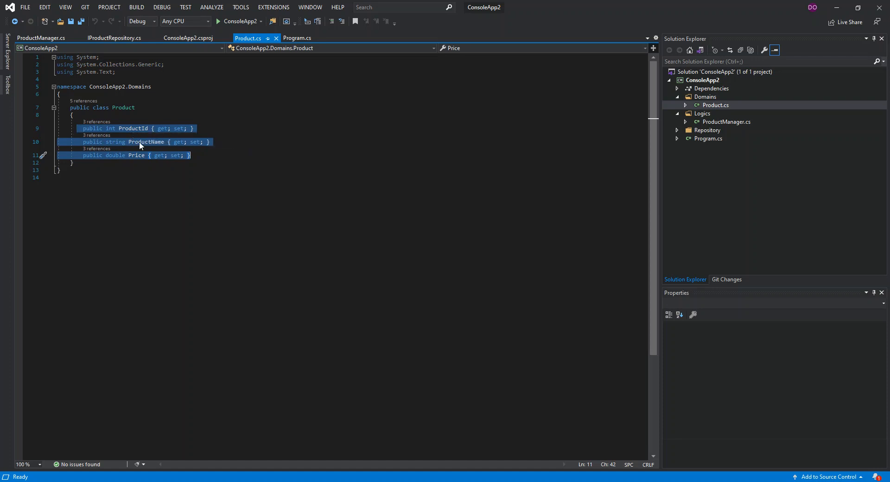
pyautogui.moveTo(127, 162)
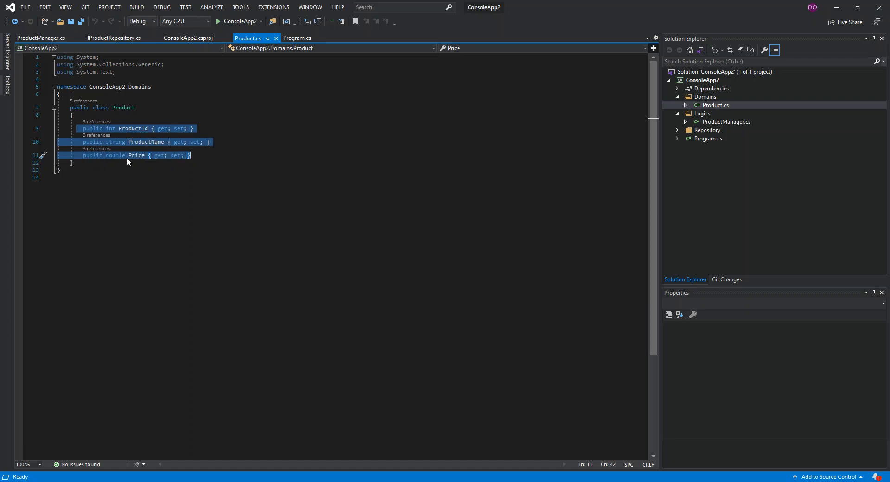
pyautogui.moveTo(251, 126)
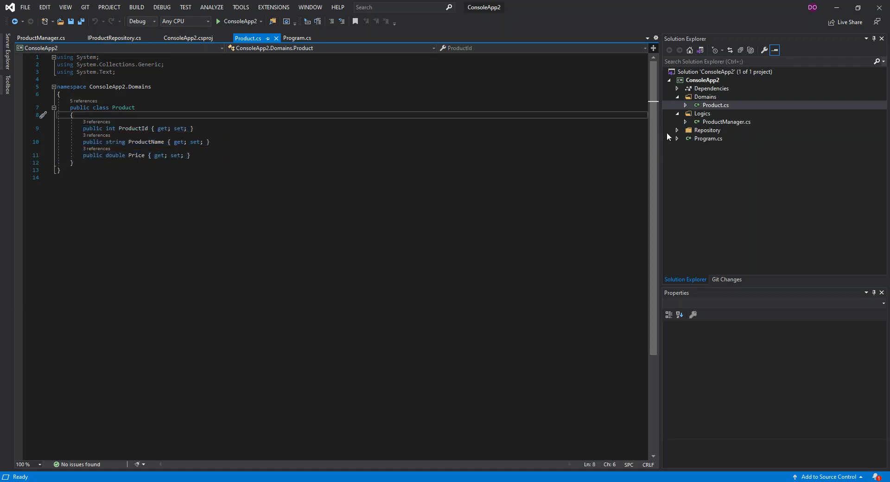
# Expand the Repository folder to reveal IProductRepository.cs.
pyautogui.click(716, 105)
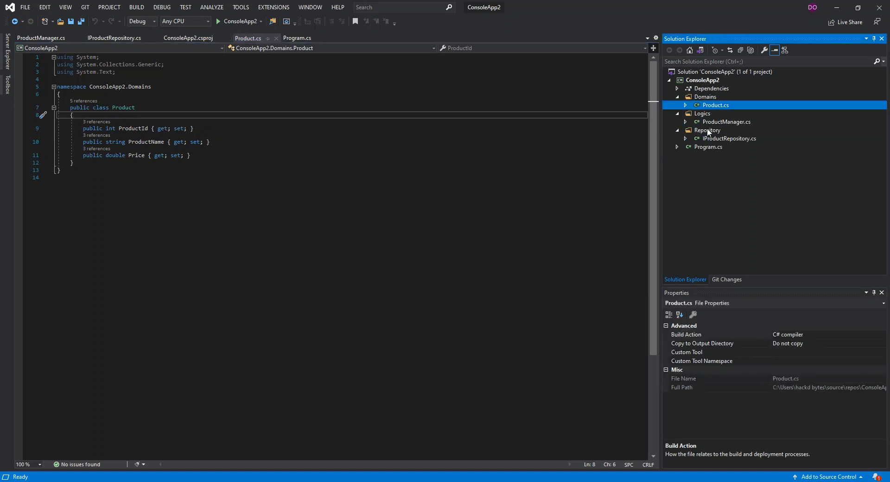
pyautogui.moveTo(728, 143)
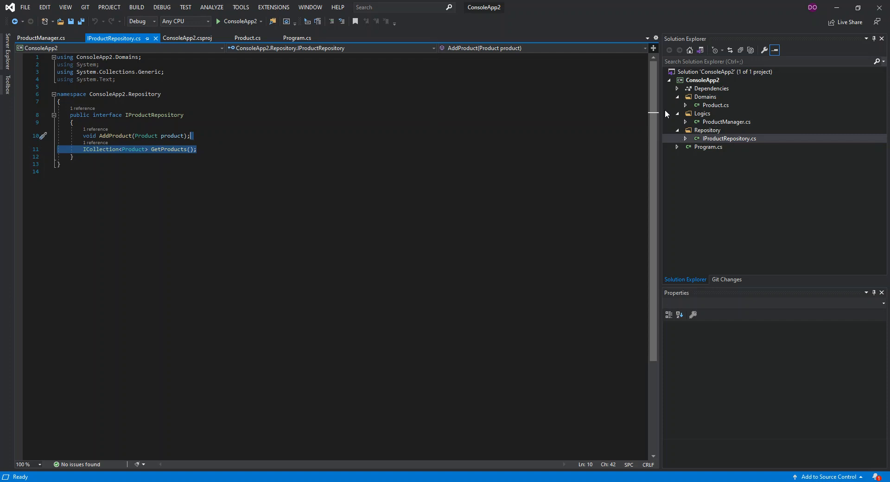
pyautogui.moveTo(713, 117)
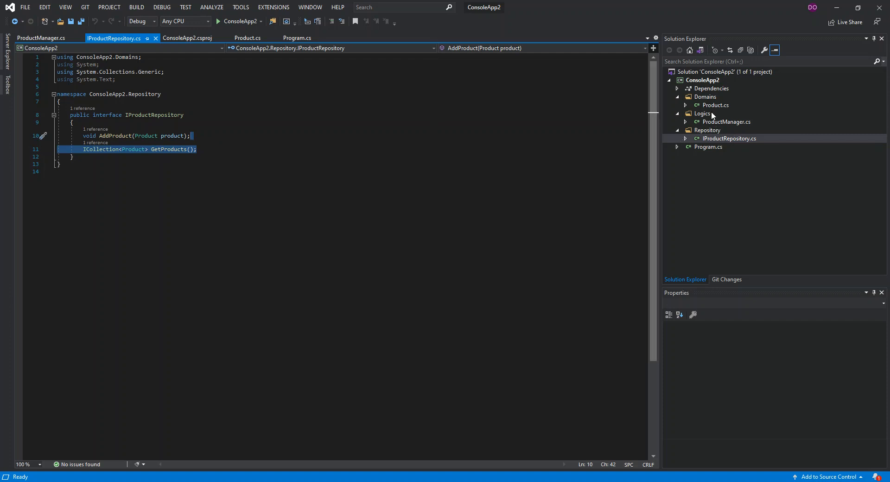
pyautogui.moveTo(717, 122)
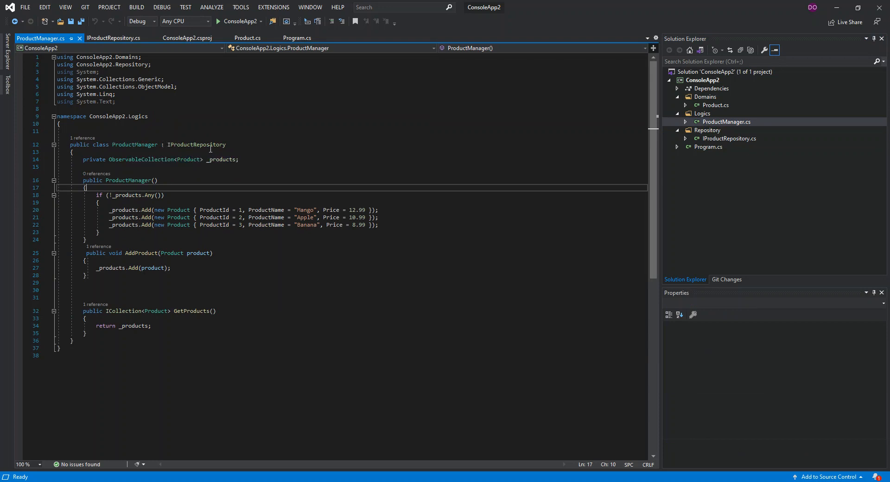
pyautogui.moveTo(113, 38)
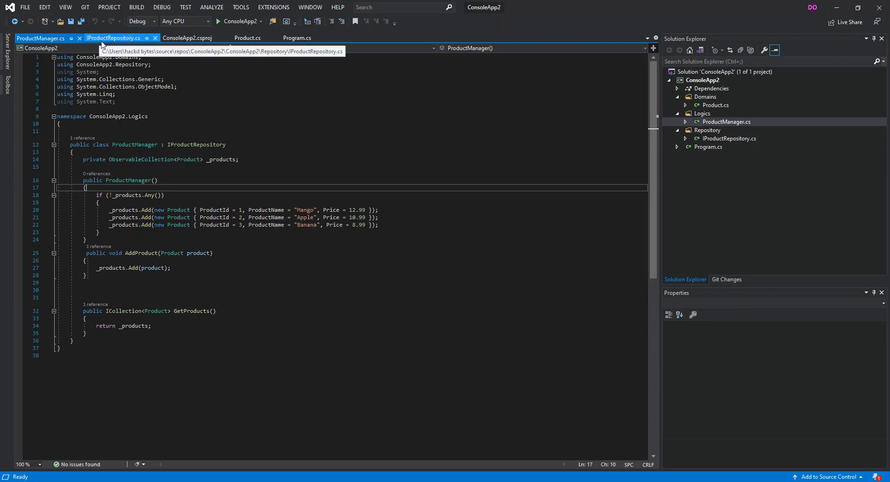
# Move IProductRepository.cs into a new vertical document group, then close it.
pyautogui.rightClick(113, 38)
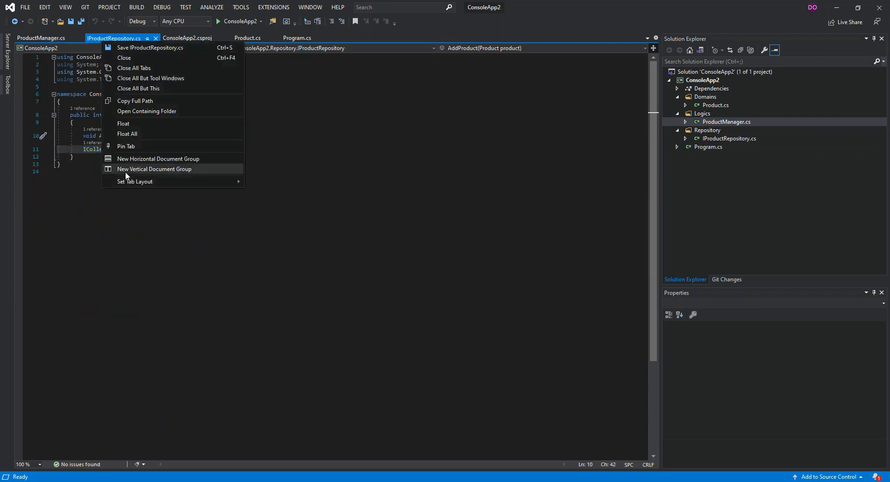
pyautogui.click(154, 170)
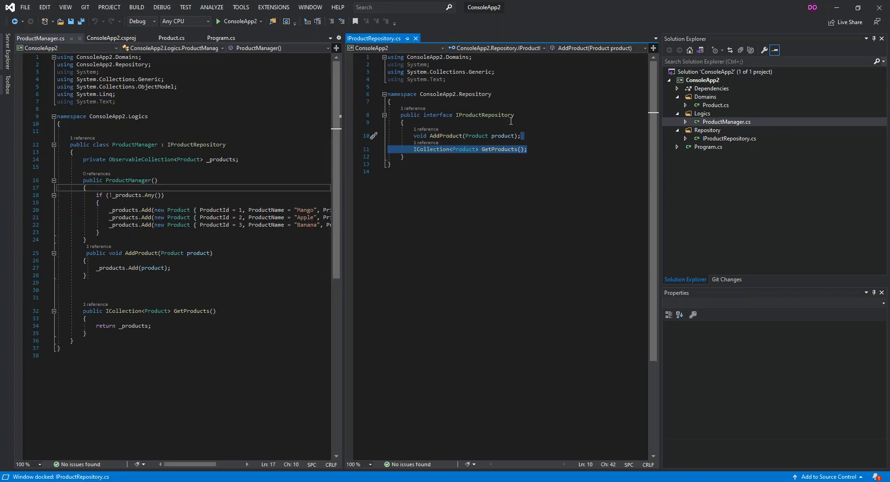
pyautogui.click(415, 38)
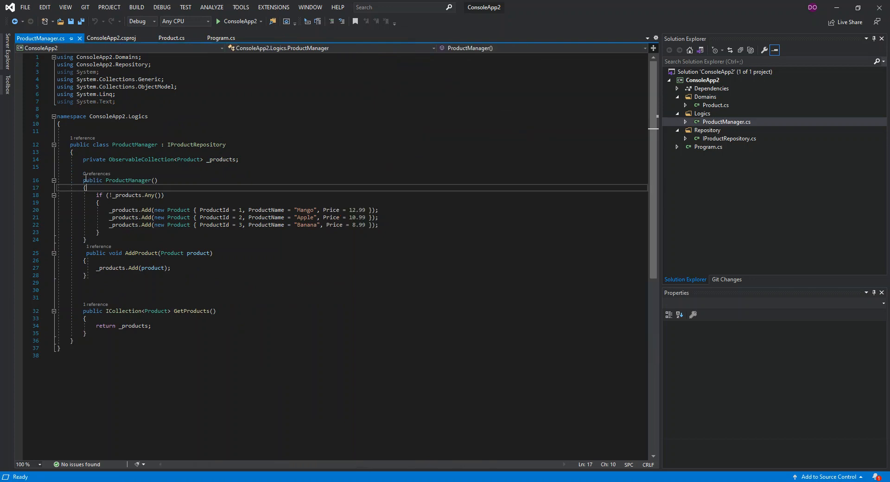
# Highlight the three sample product additions, then show ConsoleApp2 solution properties.
pyautogui.doubleClick(91, 180)
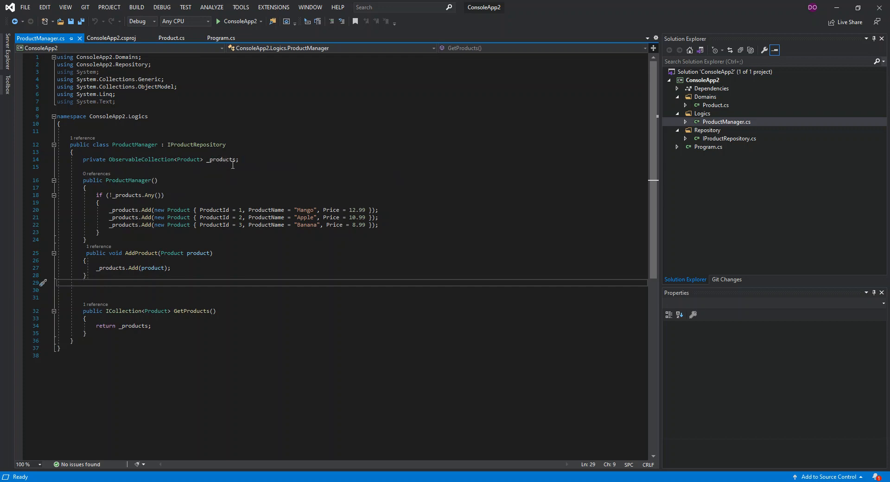
pyautogui.click(87, 187)
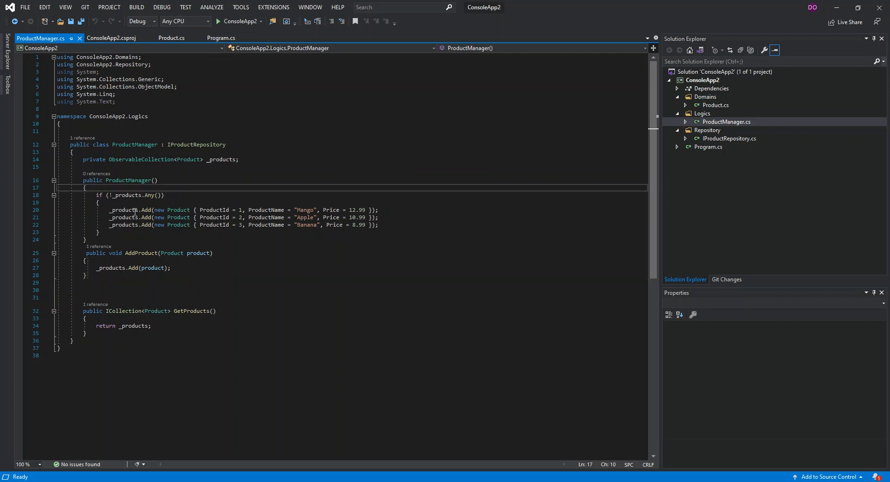
pyautogui.moveTo(109, 210); pyautogui.dragTo(100, 233)
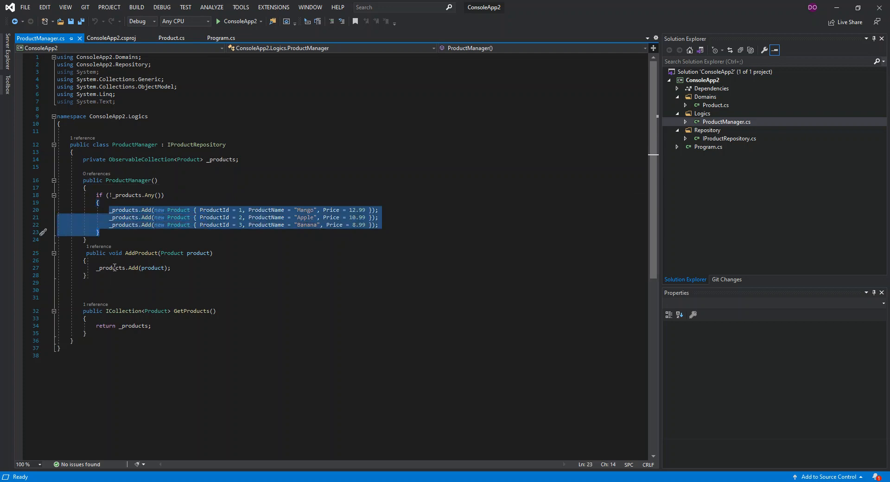
pyautogui.moveTo(196, 255)
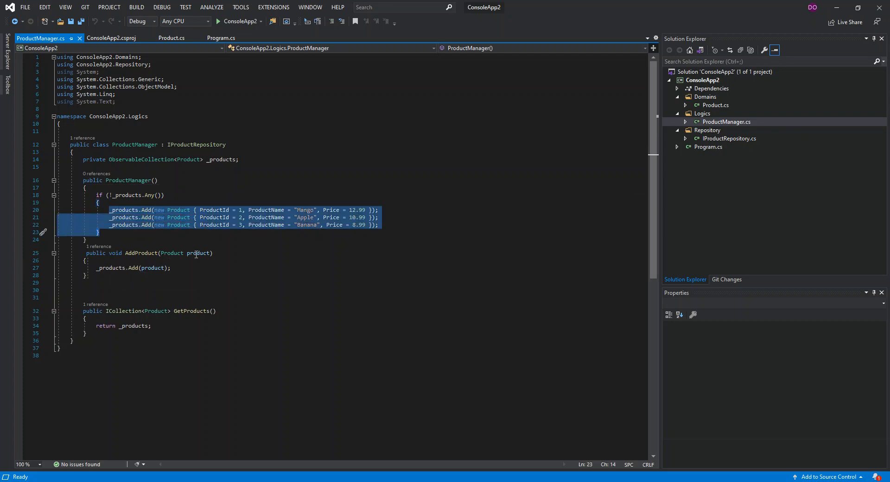
pyautogui.moveTo(209, 293)
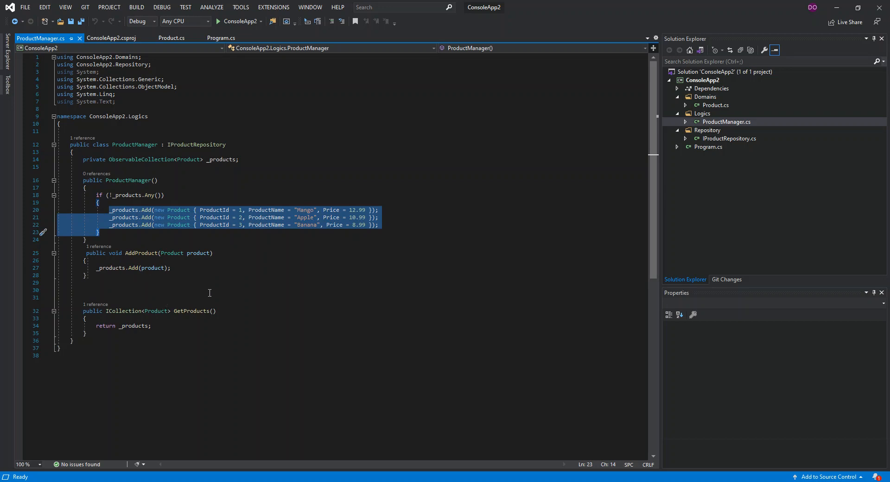
pyautogui.moveTo(352, 96)
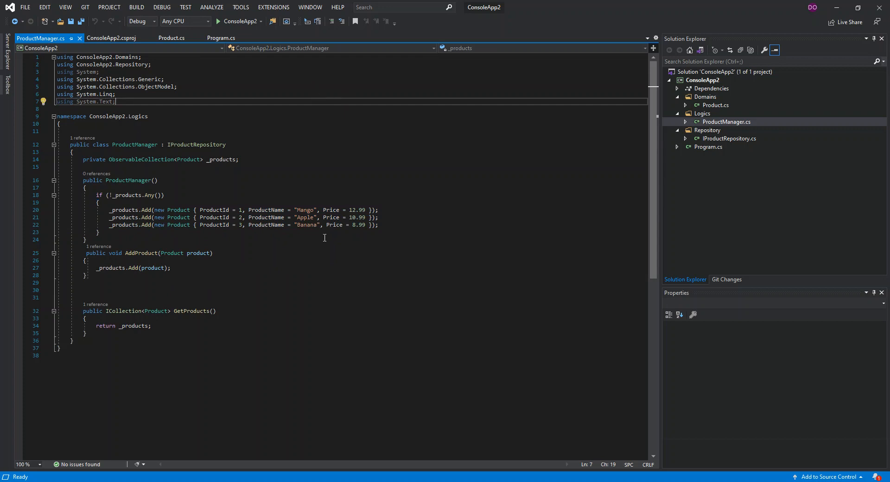
pyautogui.click(469, 132)
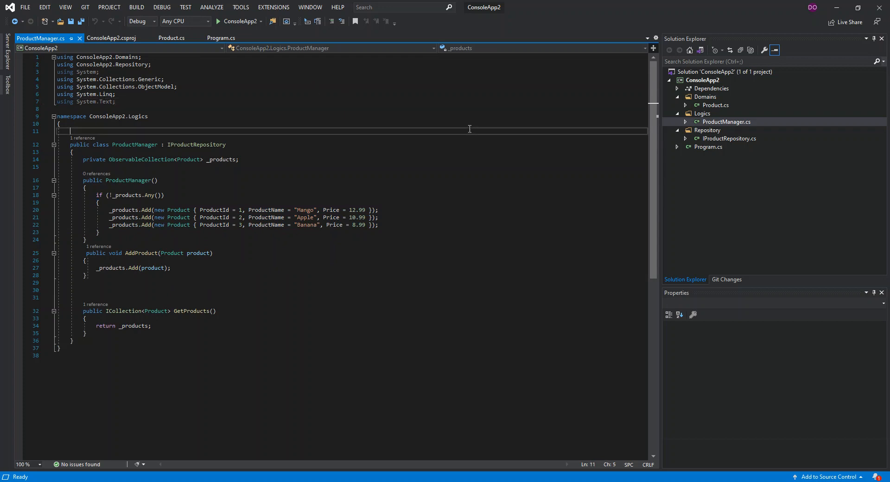
pyautogui.click(723, 72)
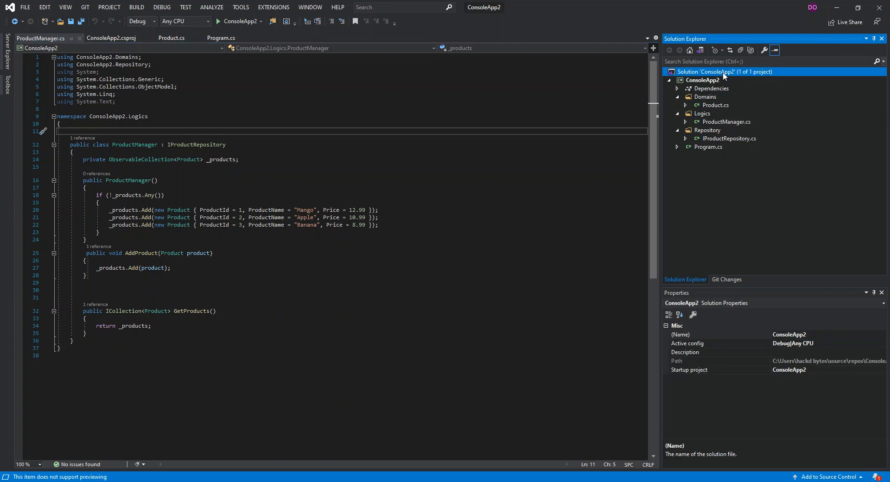
# Open ConsoleApp2.csproj while browsing context menus for the solution, Domains and Product.cs.
pyautogui.rightClick(706, 72)
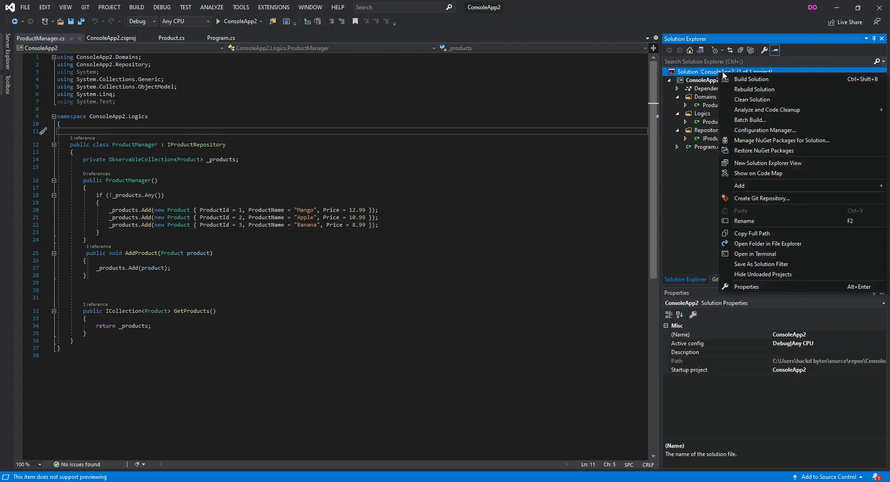
pyautogui.moveTo(718, 109)
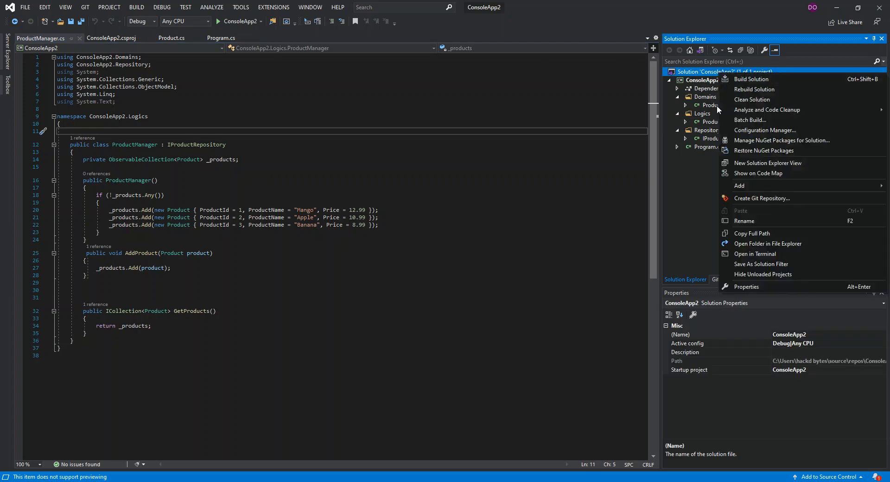
pyautogui.moveTo(749, 174)
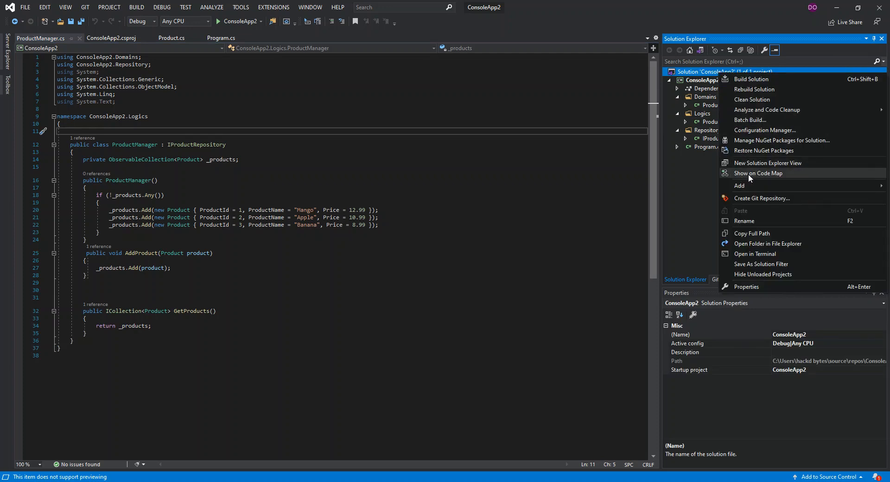
pyautogui.moveTo(762, 181)
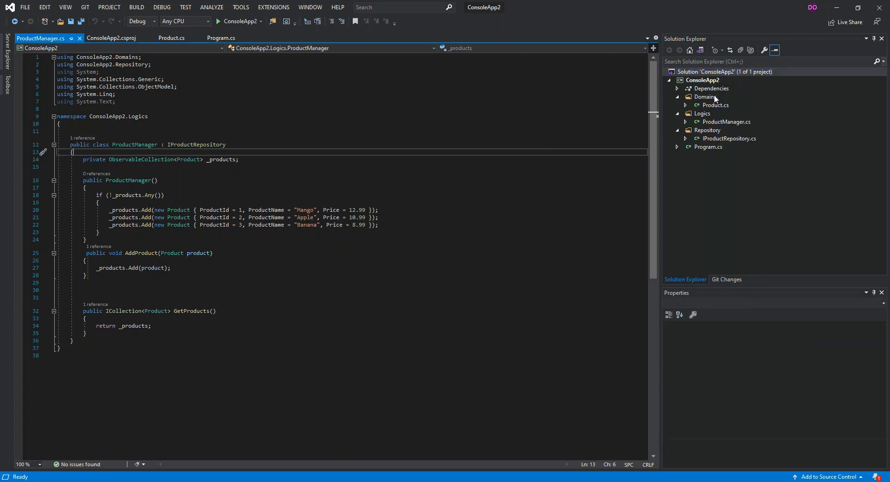
pyautogui.click(705, 96)
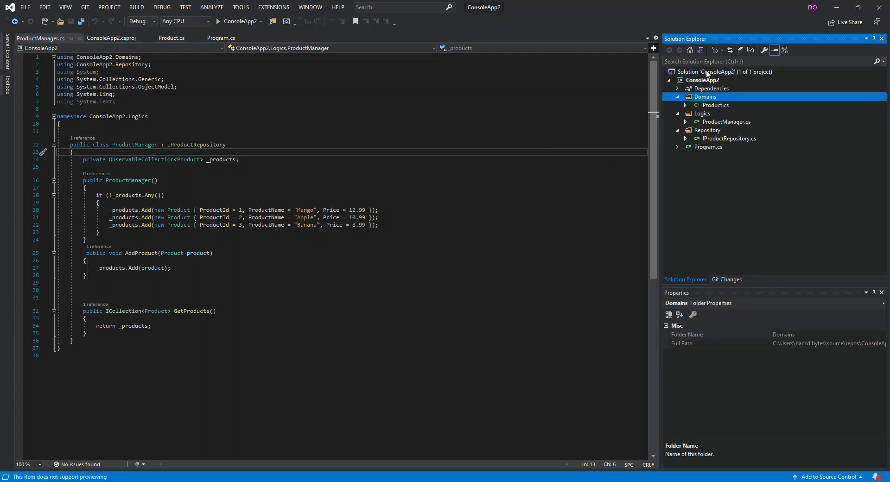
pyautogui.click(702, 80)
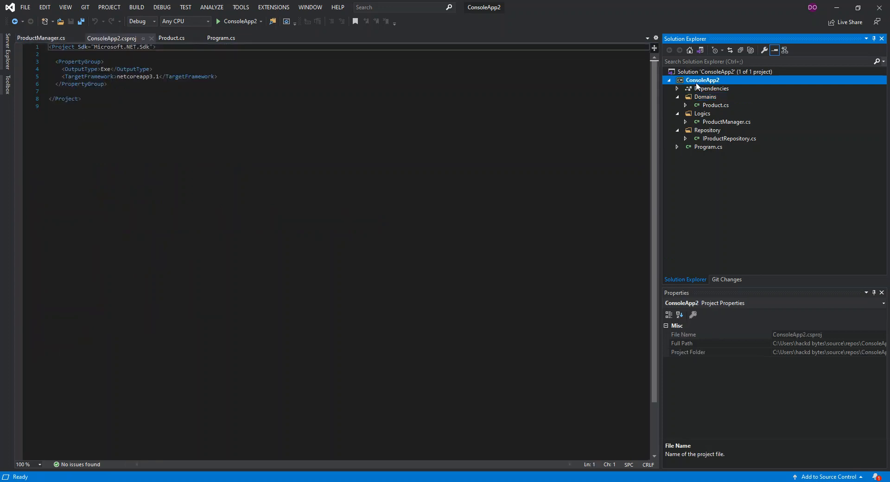
pyautogui.rightClick(702, 80)
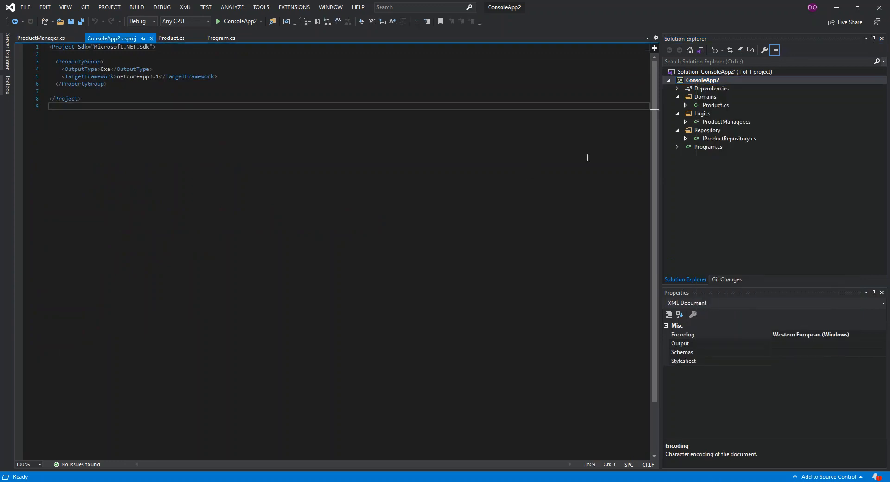
pyautogui.click(706, 96)
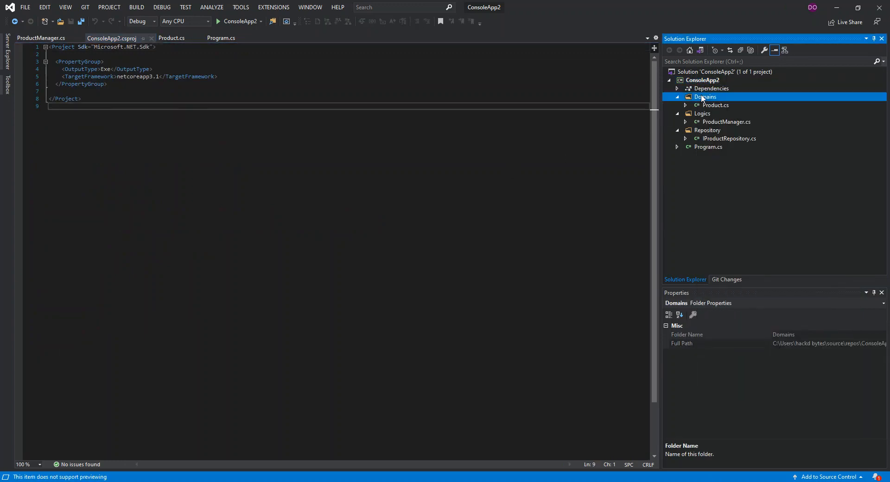
pyautogui.rightClick(715, 106)
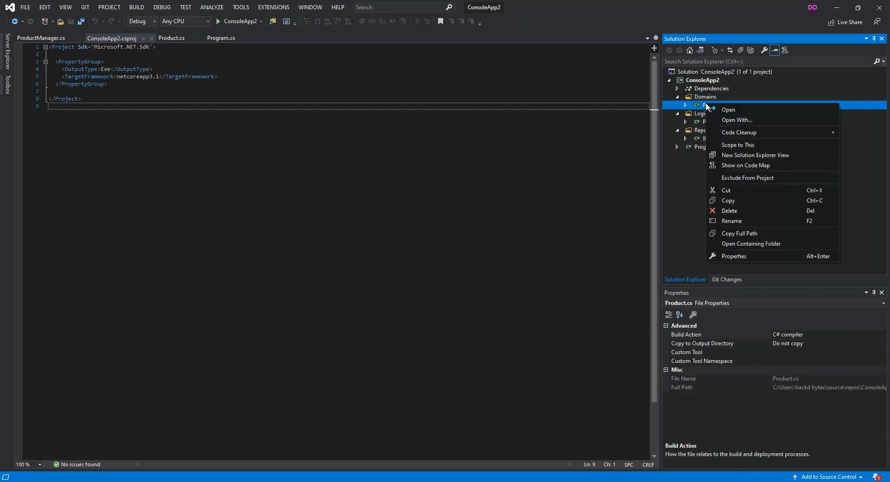
pyautogui.moveTo(736, 165)
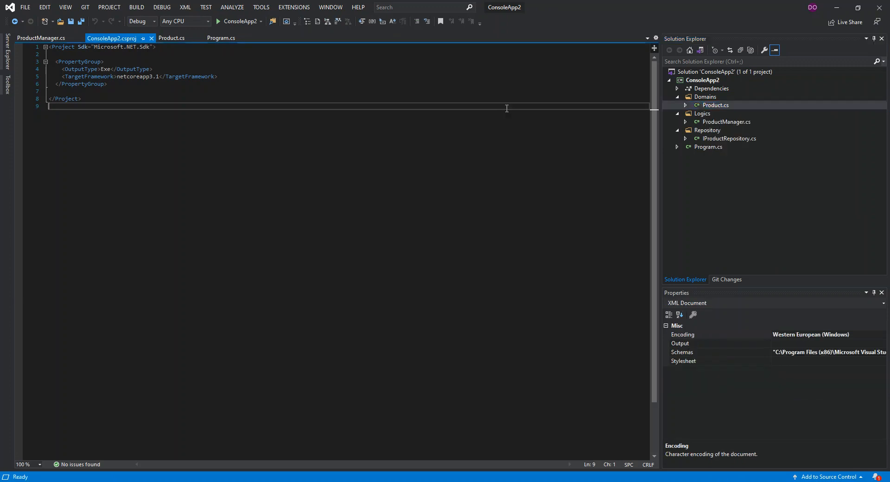
pyautogui.click(706, 97)
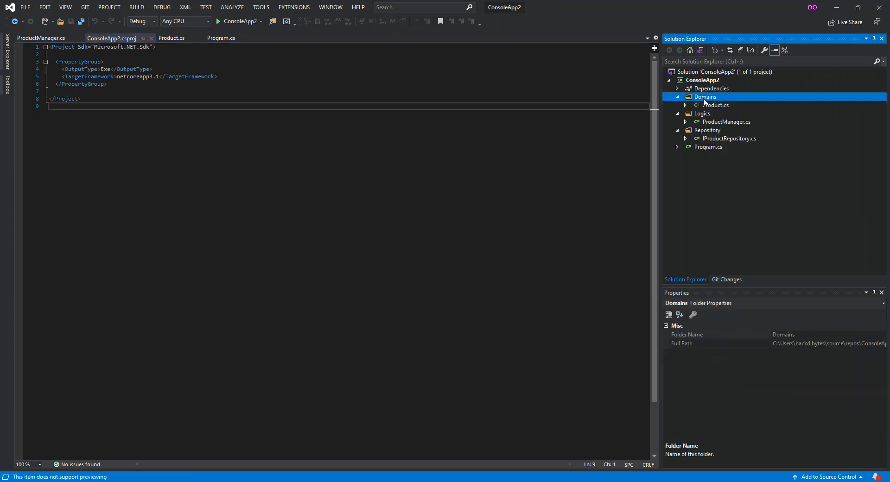
# Map the Domains folder and expand Product to show ProductId, ProductName and Price.
pyautogui.rightClick(706, 96)
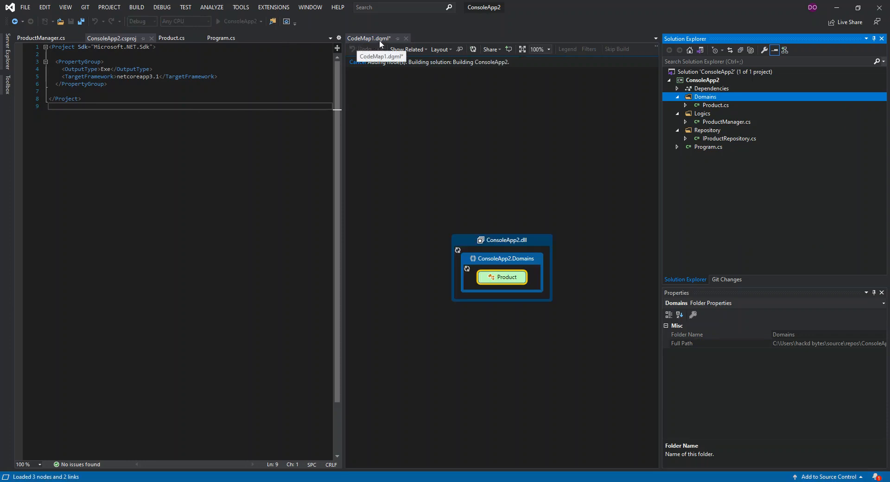
pyautogui.moveTo(458, 278)
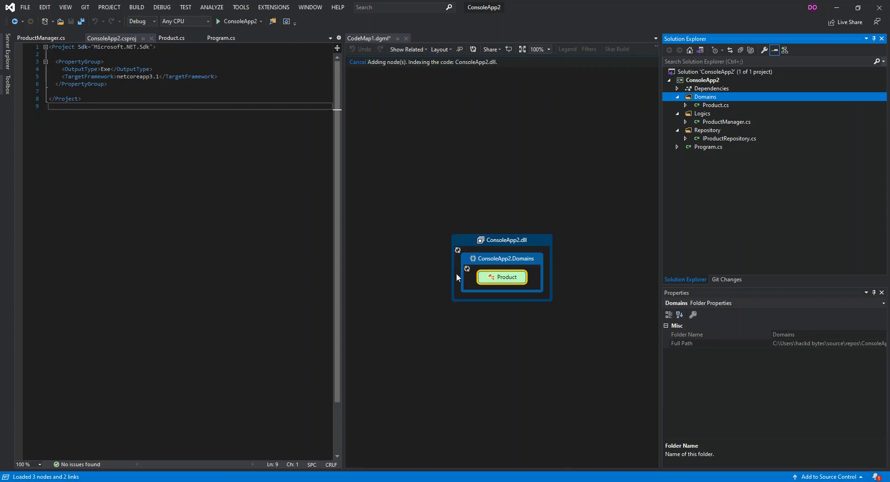
pyautogui.moveTo(483, 277)
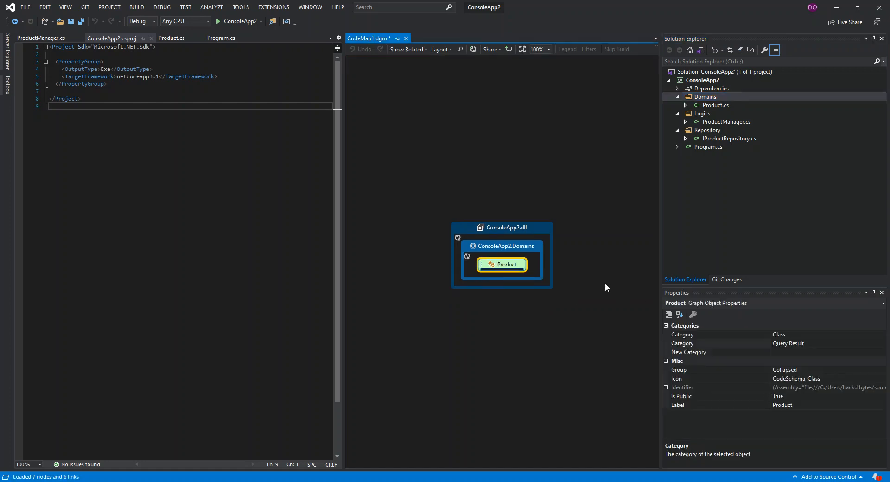
pyautogui.click(490, 265)
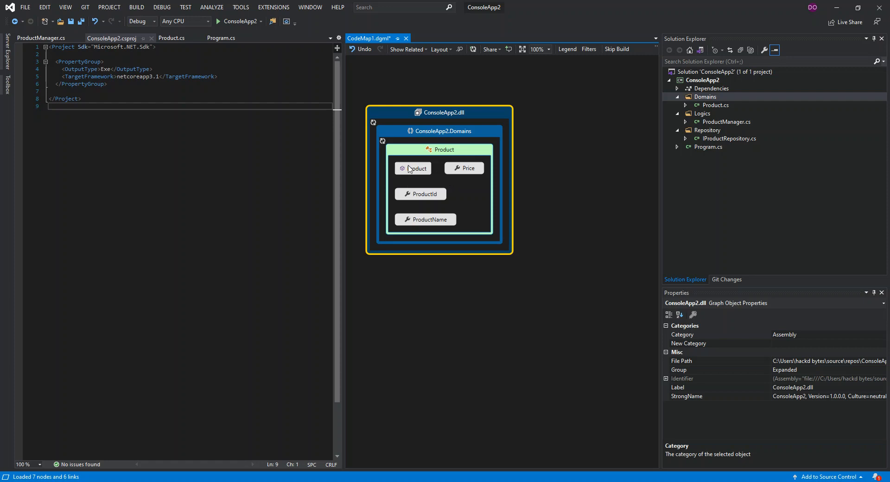
pyautogui.moveTo(465, 172)
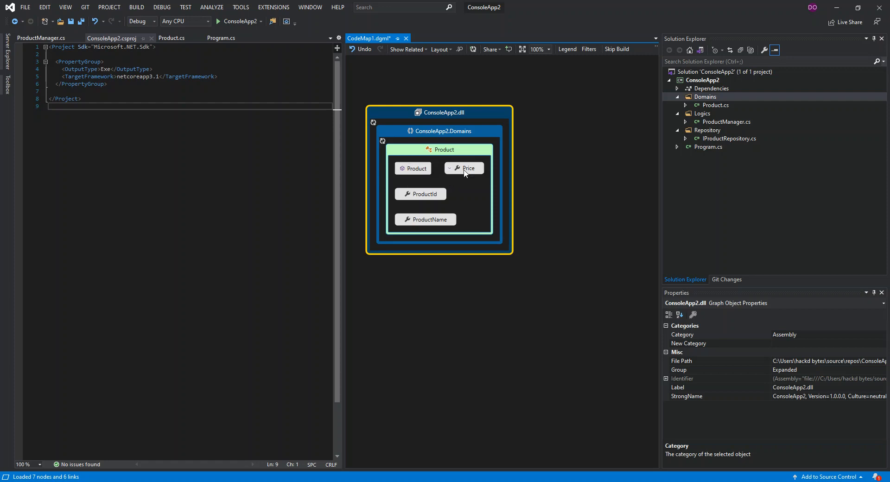
pyautogui.moveTo(452, 187)
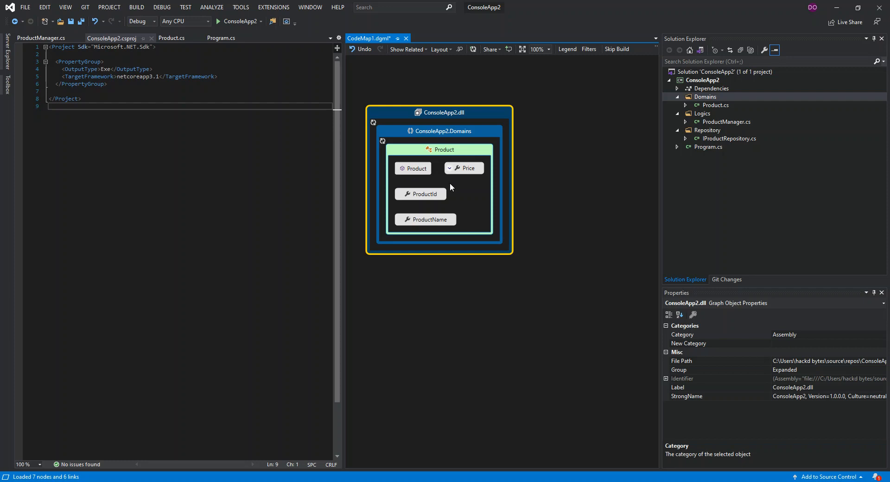
pyautogui.moveTo(421, 209)
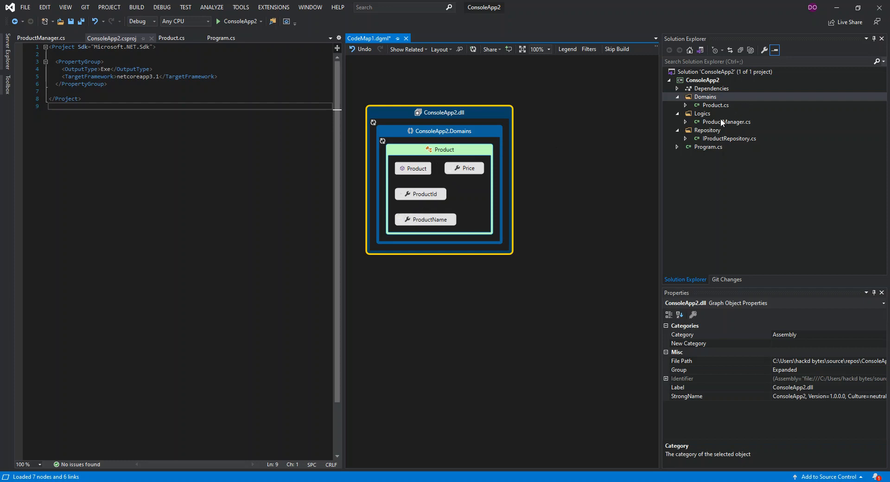
# Add Repository to the code map and inspect IProductRepository's dependency on Product.
pyautogui.rightClick(708, 130)
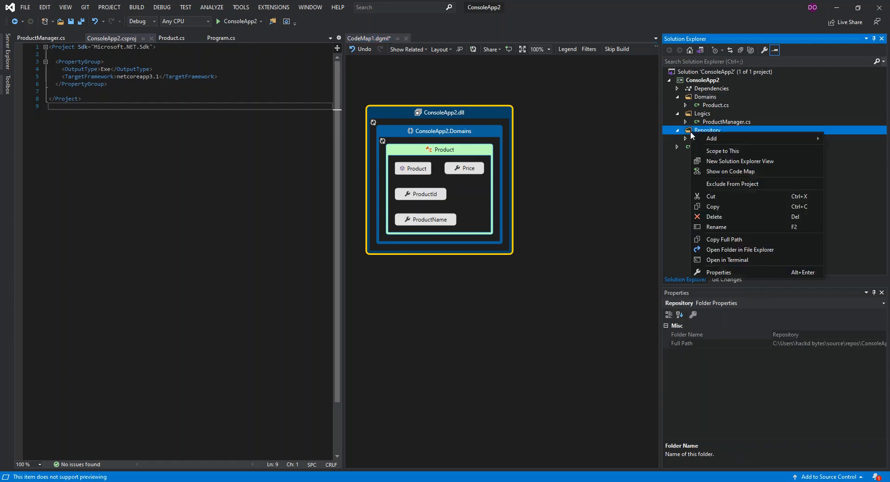
pyautogui.moveTo(723, 196)
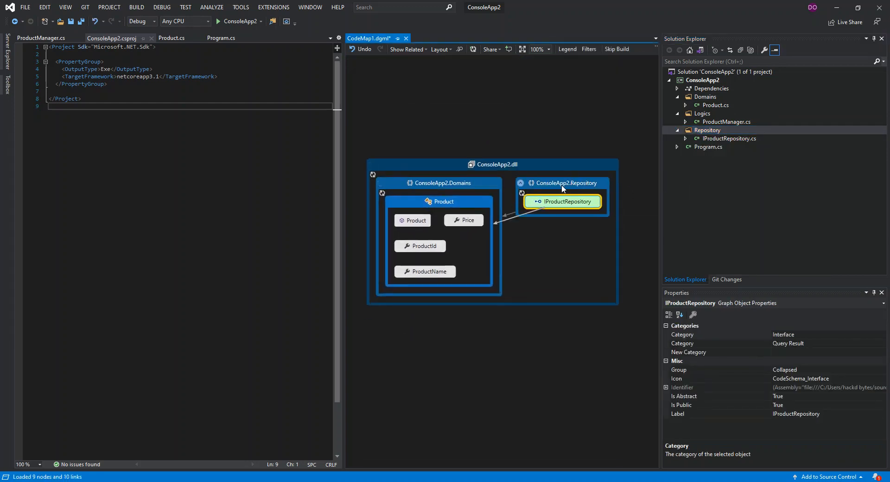
pyautogui.moveTo(590, 190)
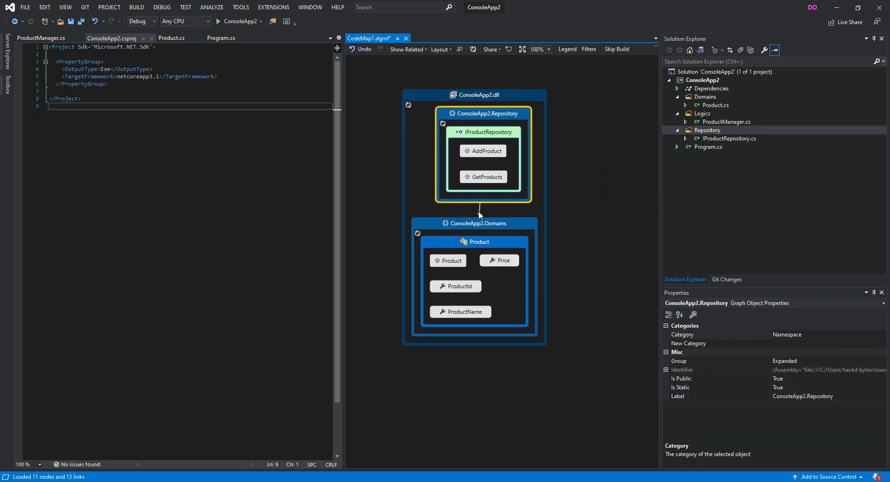
pyautogui.click(479, 210)
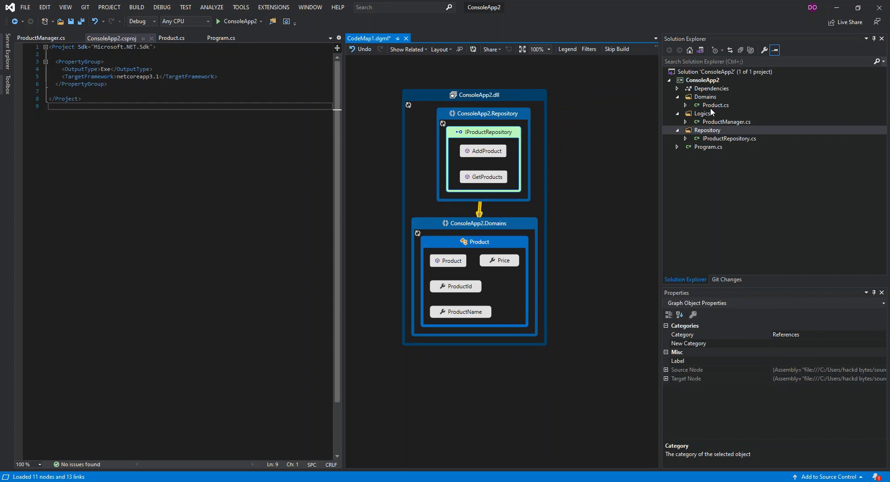
pyautogui.click(702, 114)
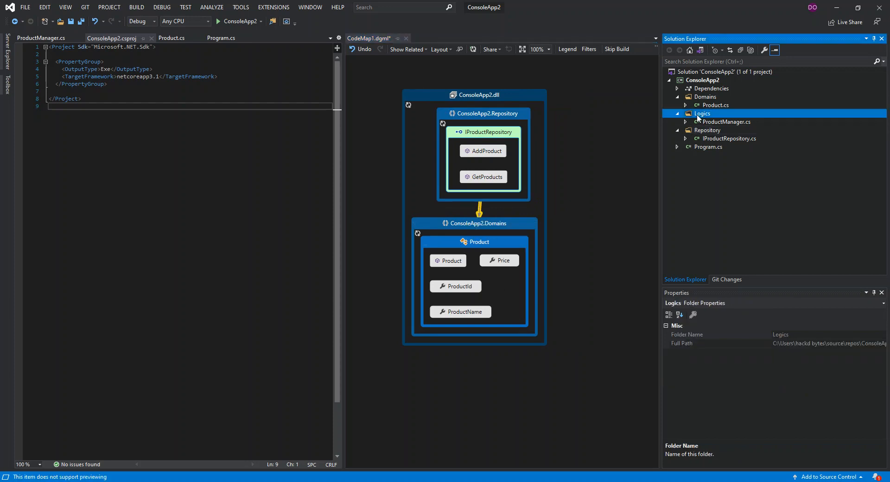
# Show the Logics folder on the code map and expand ProductManager to its members.
pyautogui.rightClick(703, 113)
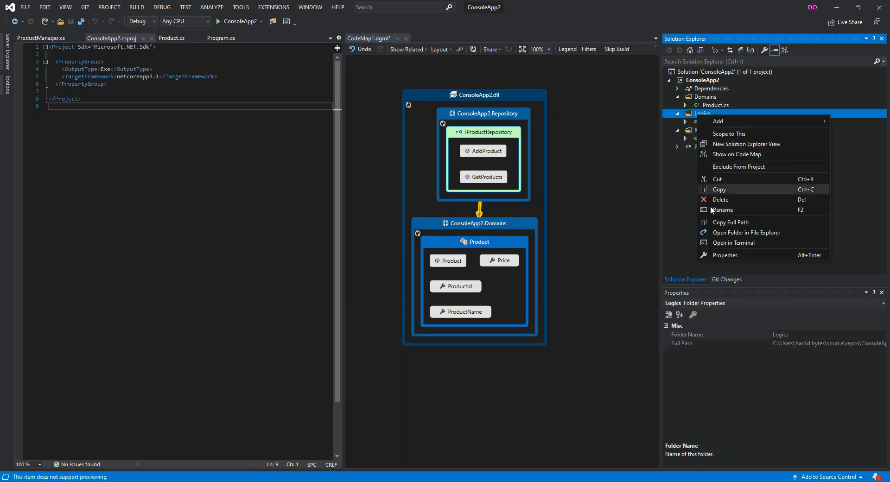
pyautogui.click(737, 154)
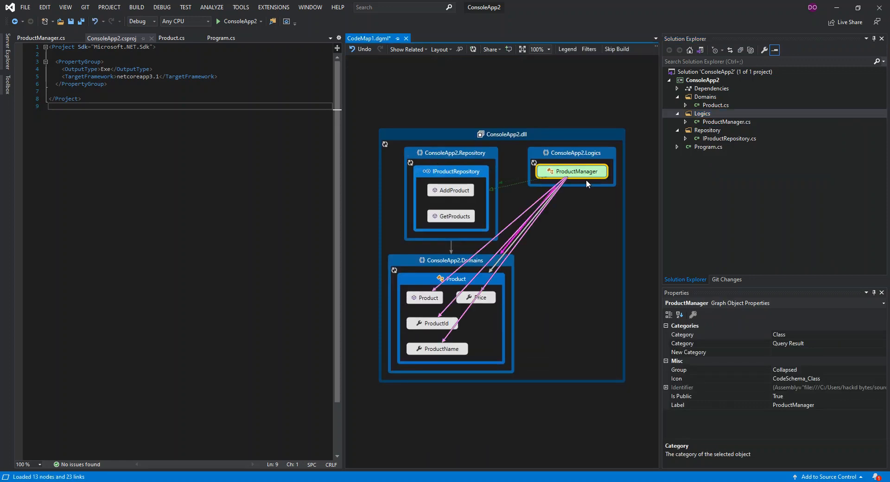
pyautogui.moveTo(542, 173)
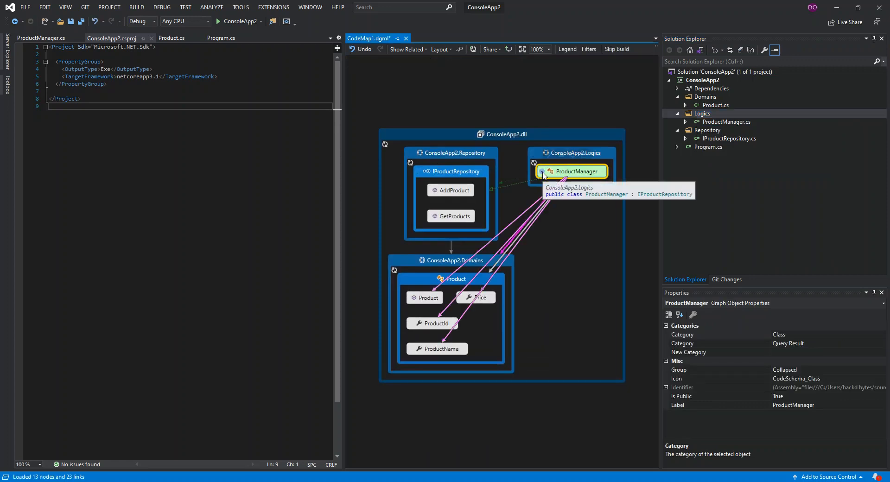
pyautogui.click(541, 171)
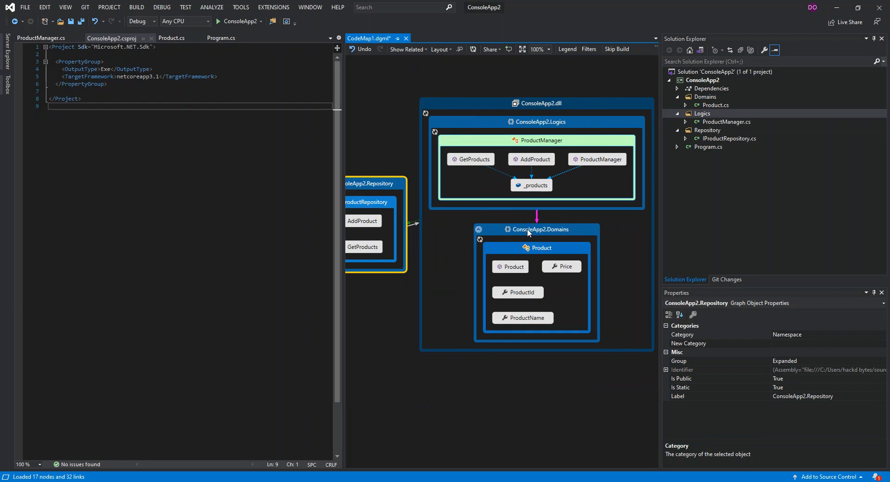
# Select the Domains and Logics groups and ProductManager to arrange Logics above Repository and Domains.
pyautogui.click(537, 230)
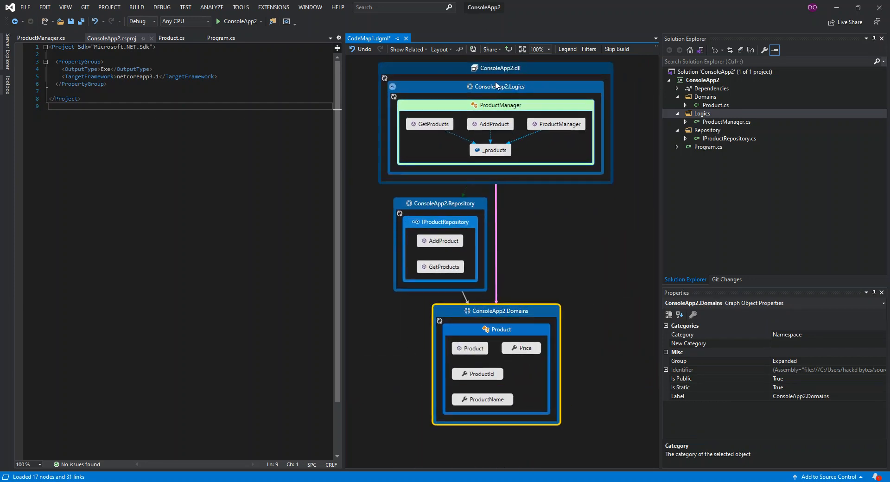
pyautogui.click(500, 98)
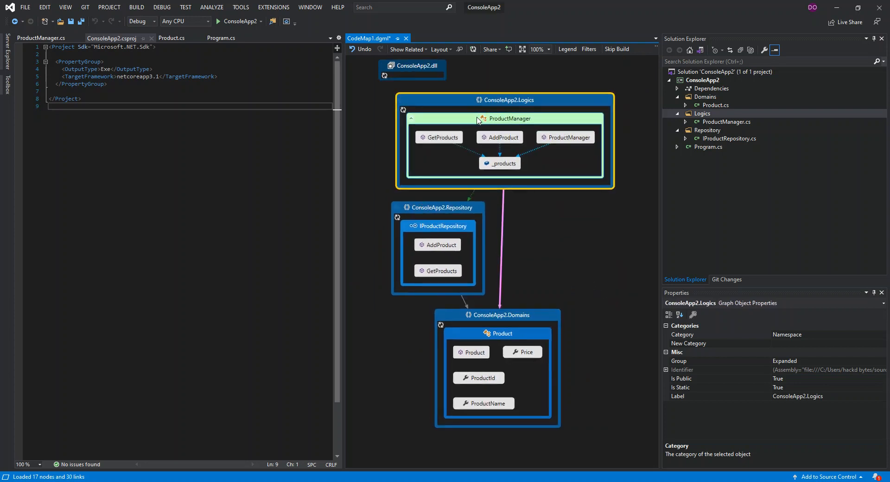
pyautogui.click(509, 118)
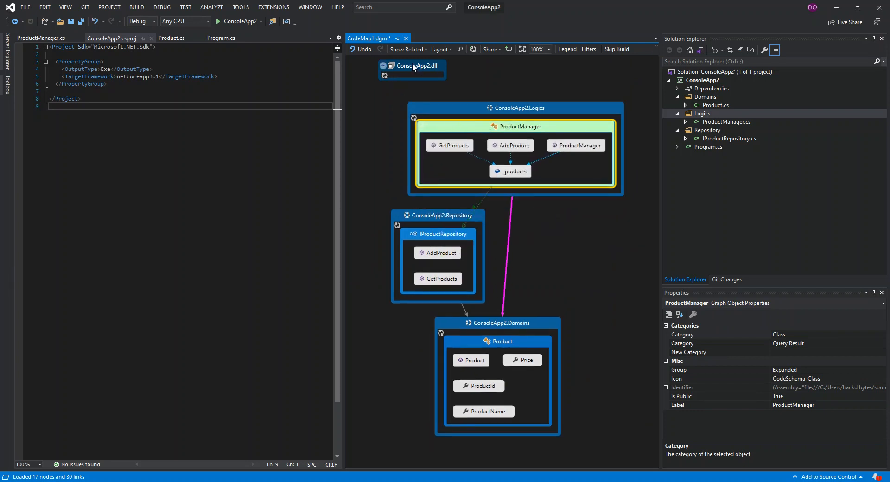
pyautogui.moveTo(395, 98)
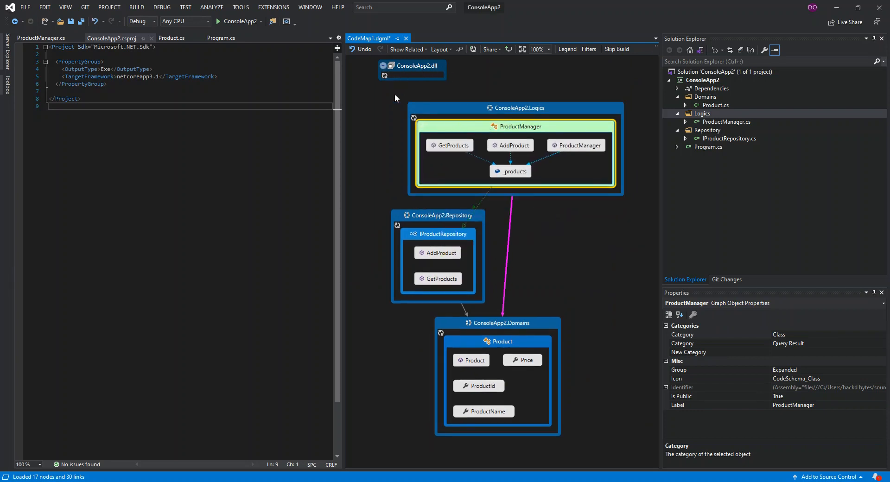
pyautogui.click(438, 215)
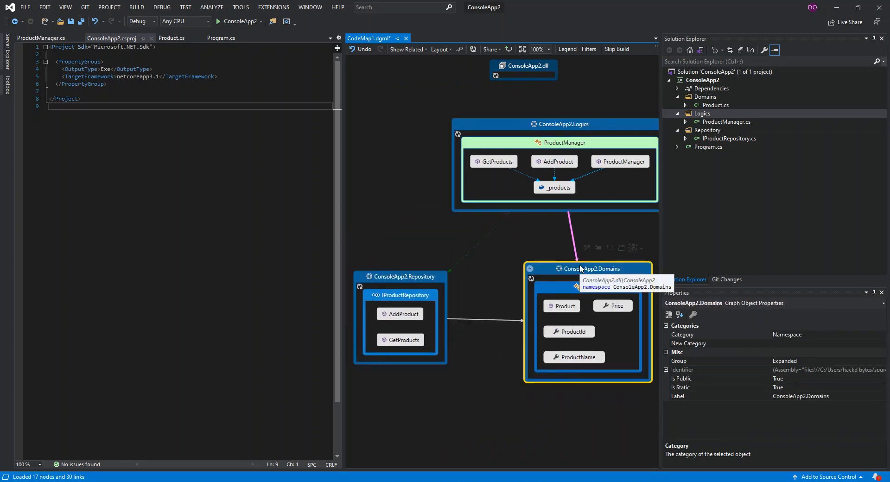
pyautogui.moveTo(480, 211)
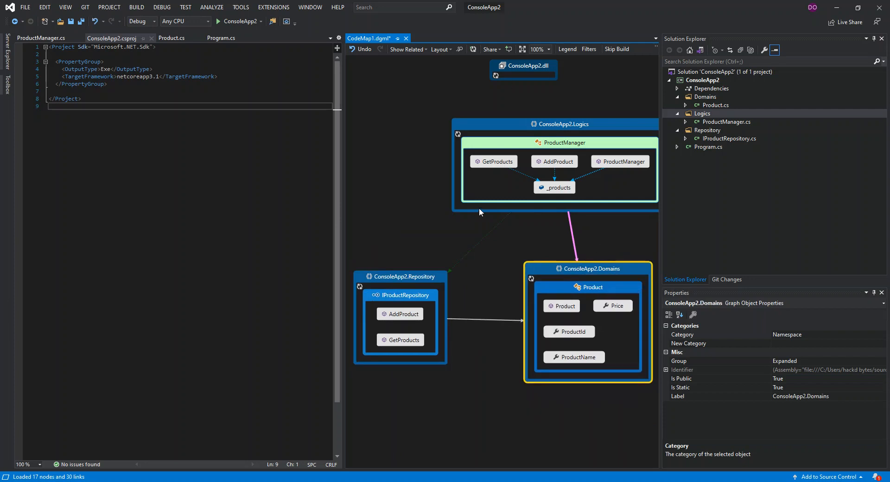
pyautogui.moveTo(386, 311)
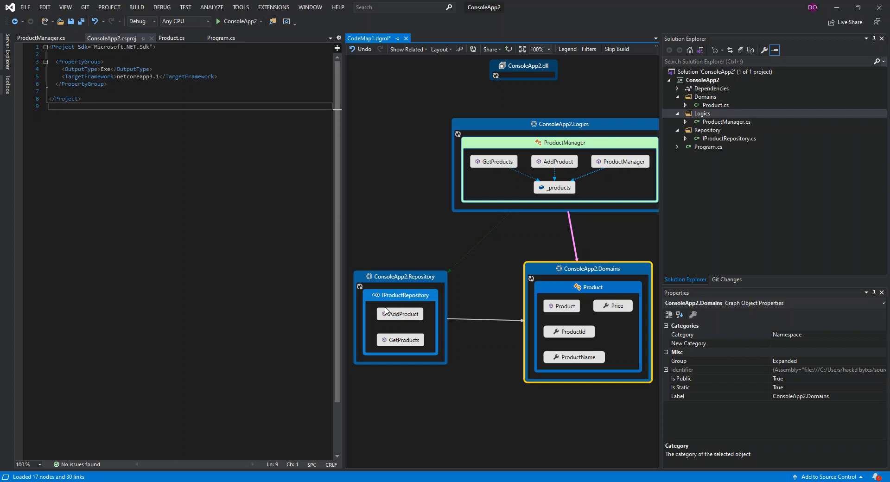
pyautogui.moveTo(540, 114)
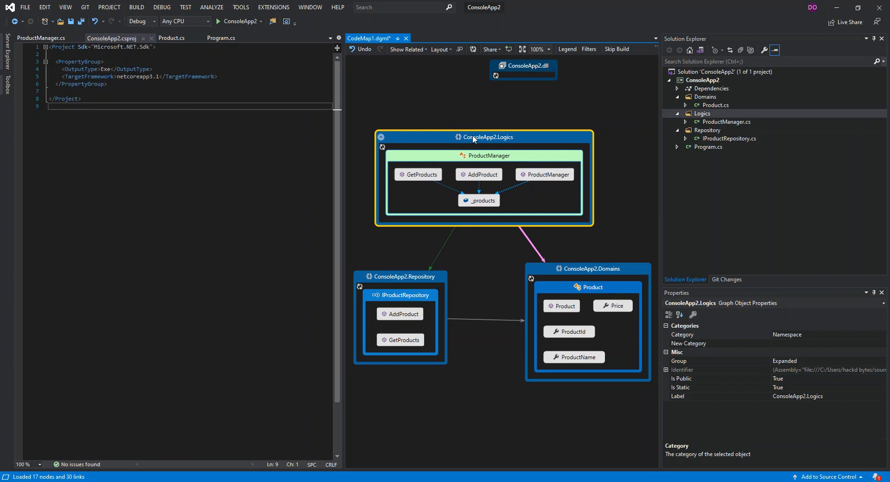
pyautogui.moveTo(482, 200)
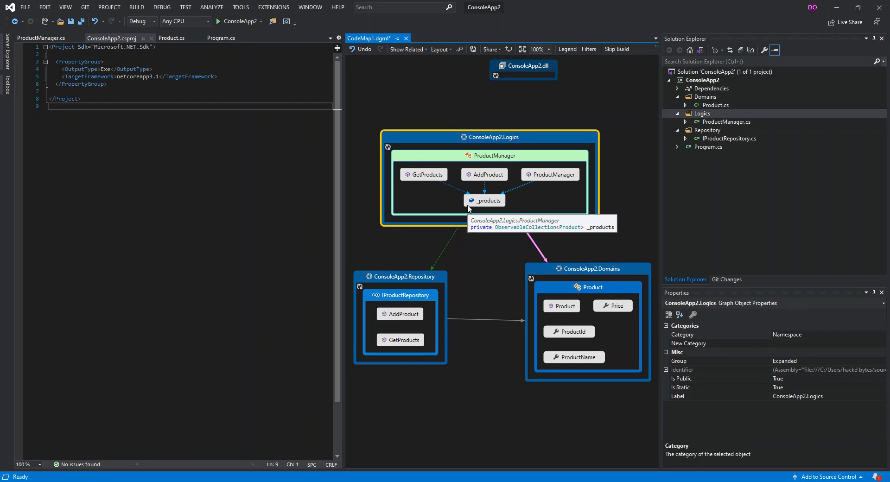
pyautogui.moveTo(462, 235)
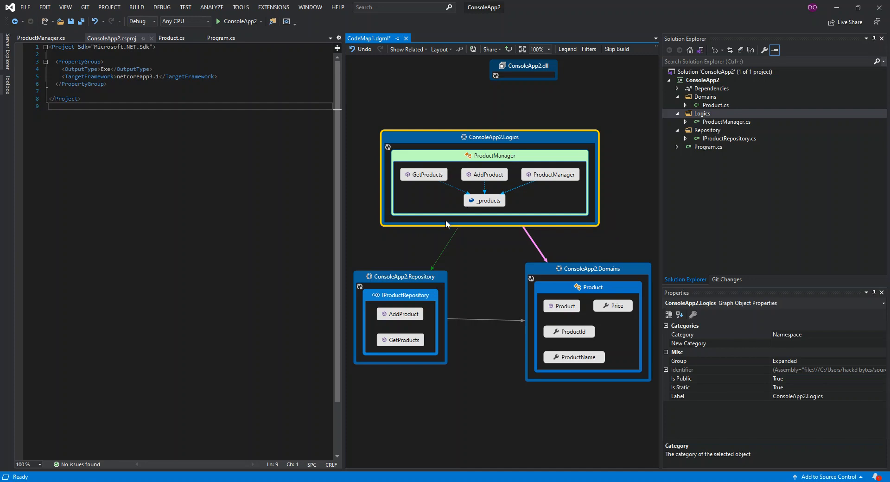
pyautogui.moveTo(442, 227)
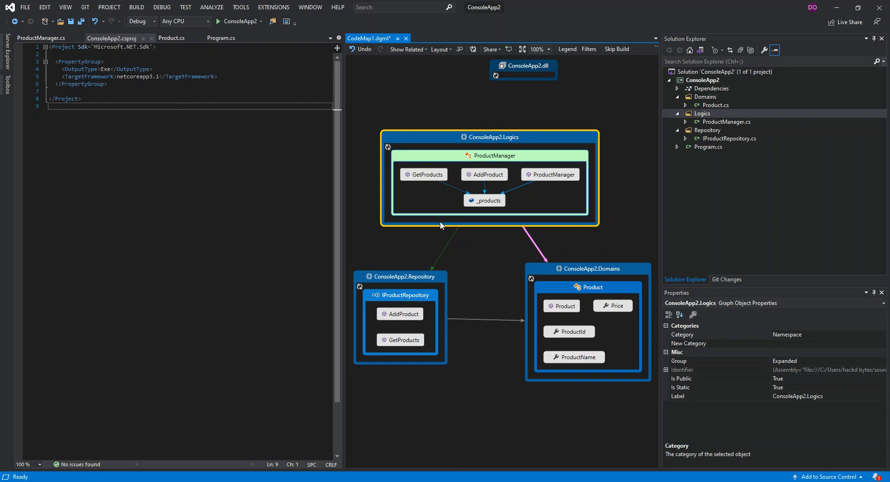
pyautogui.moveTo(439, 233)
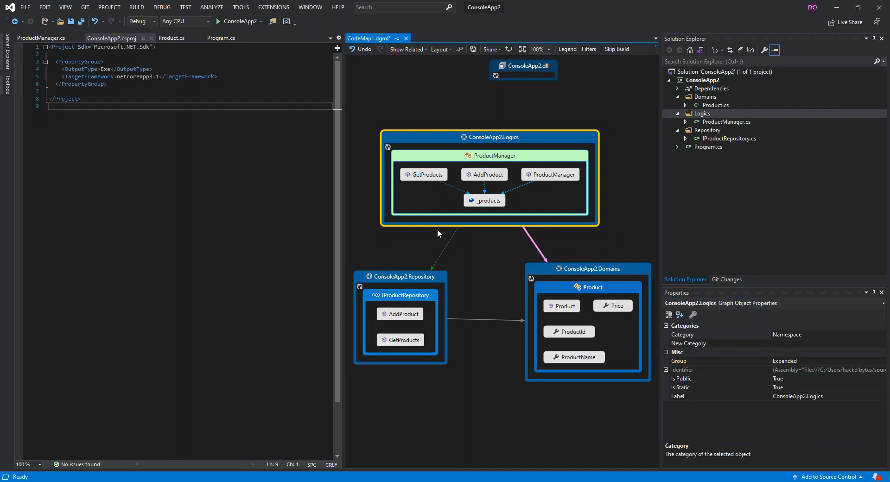